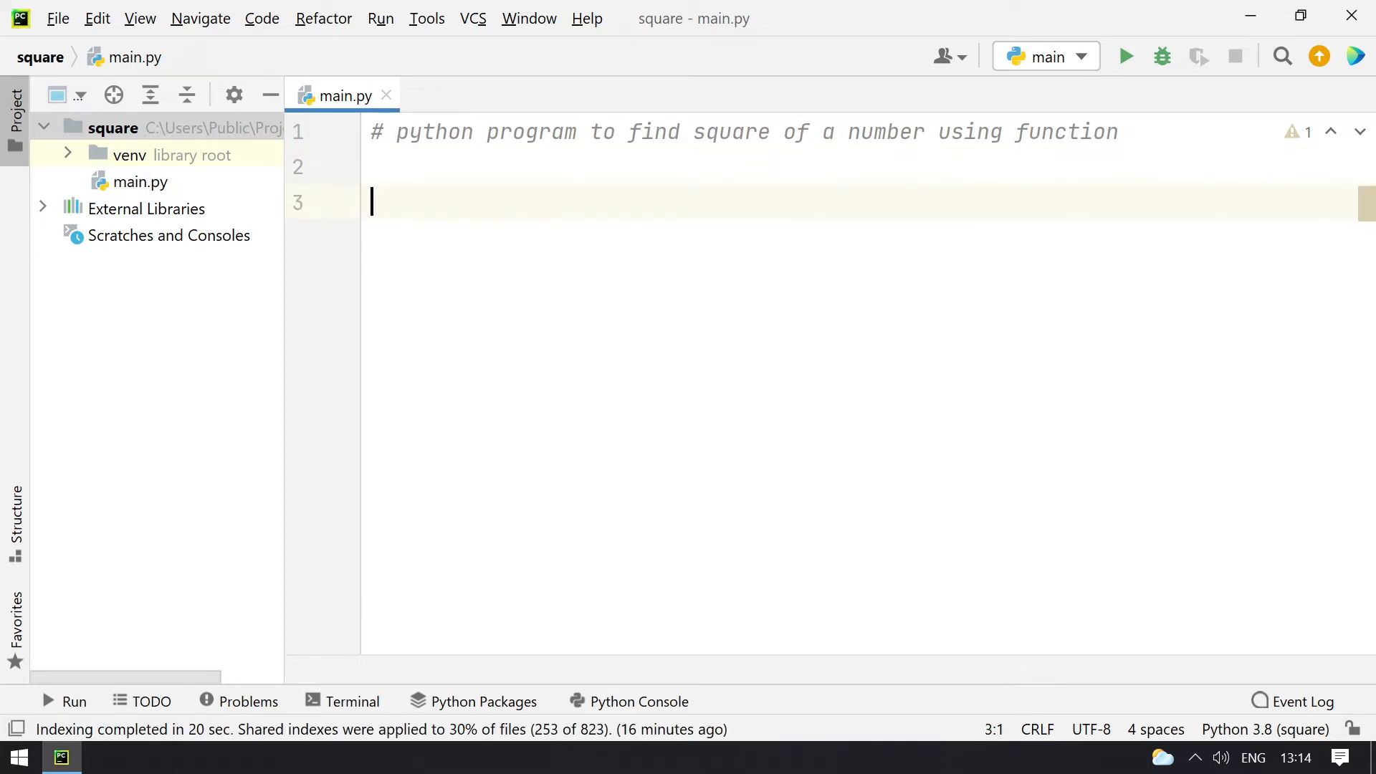
Write the squaring examples 5 * 5 and 5 ^ 2 below the comment.
{"action": "type", "text": "5"}
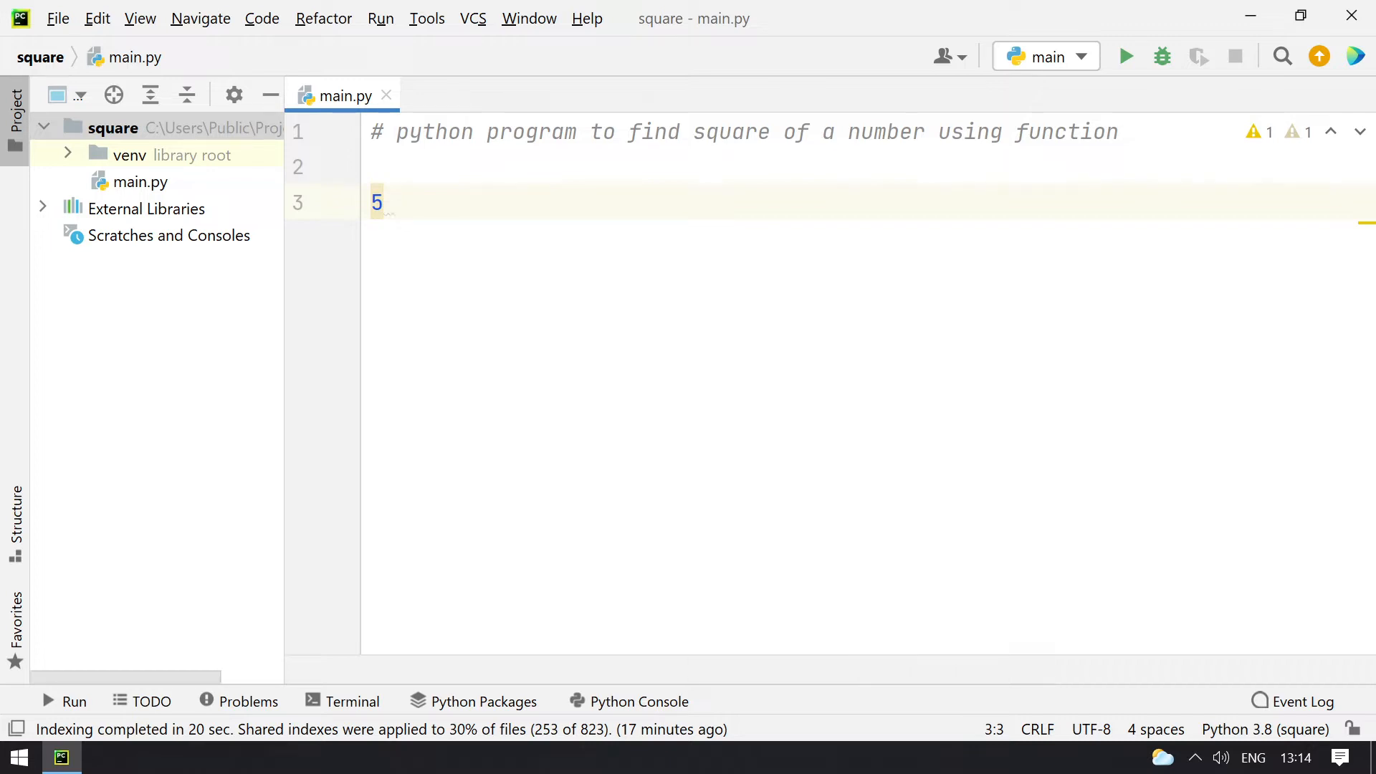
{"action": "type", "text": "*"}
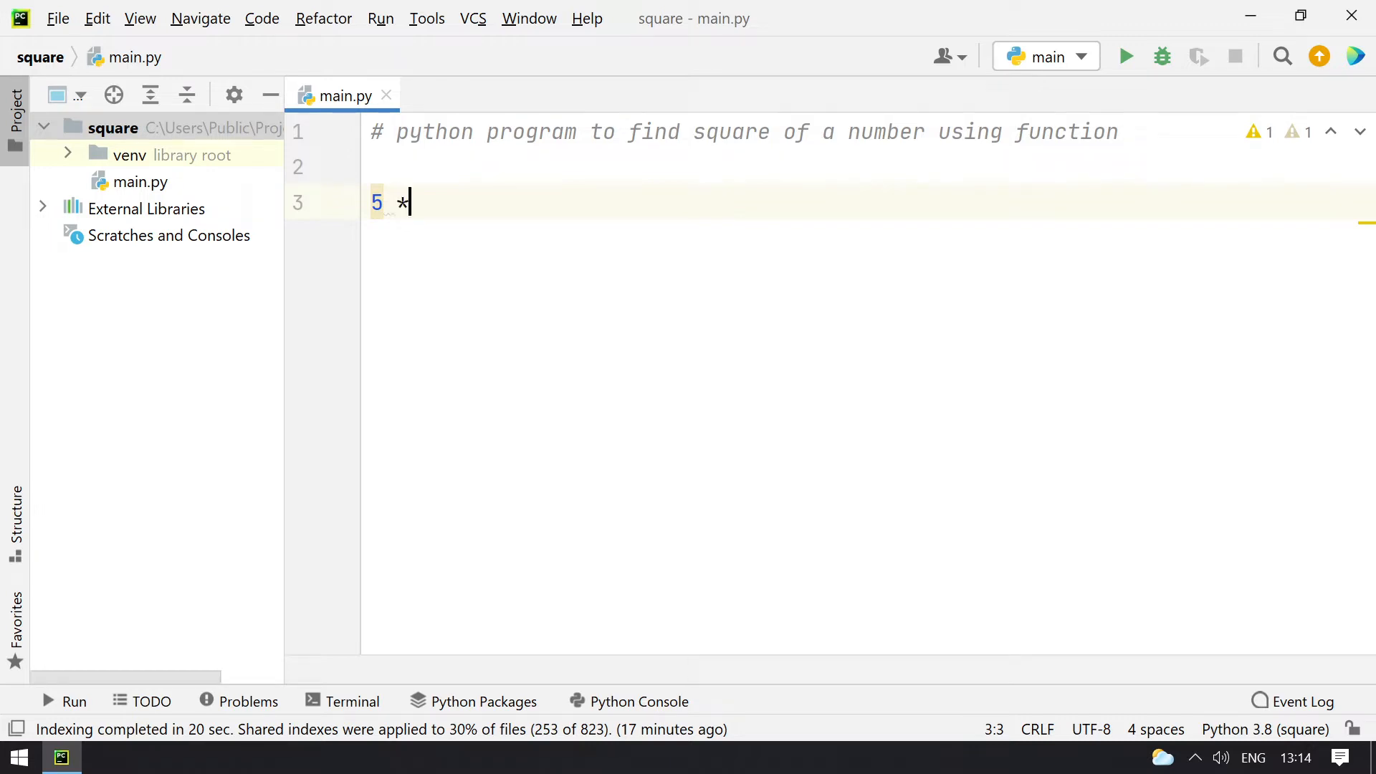
{"action": "type", "text": "5"}
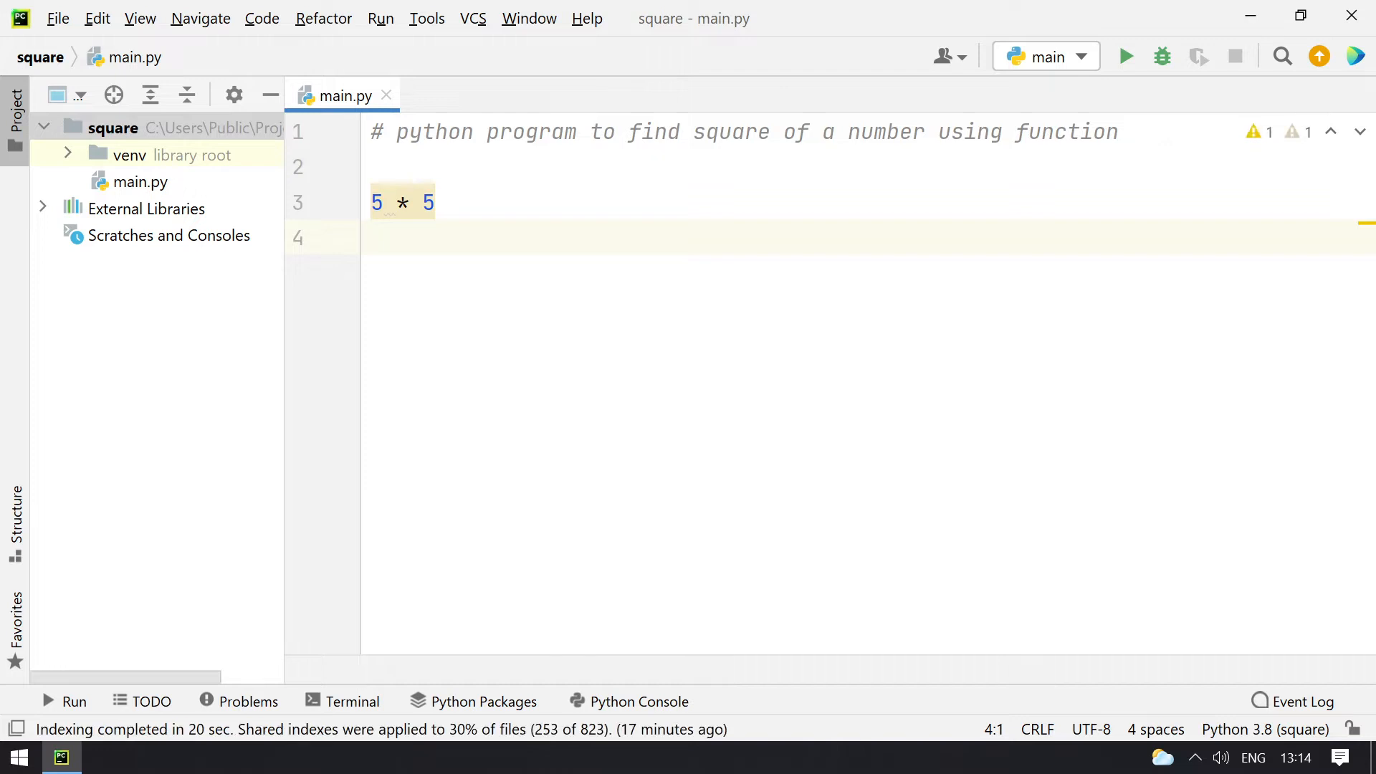
{"action": "type", "text": "5"}
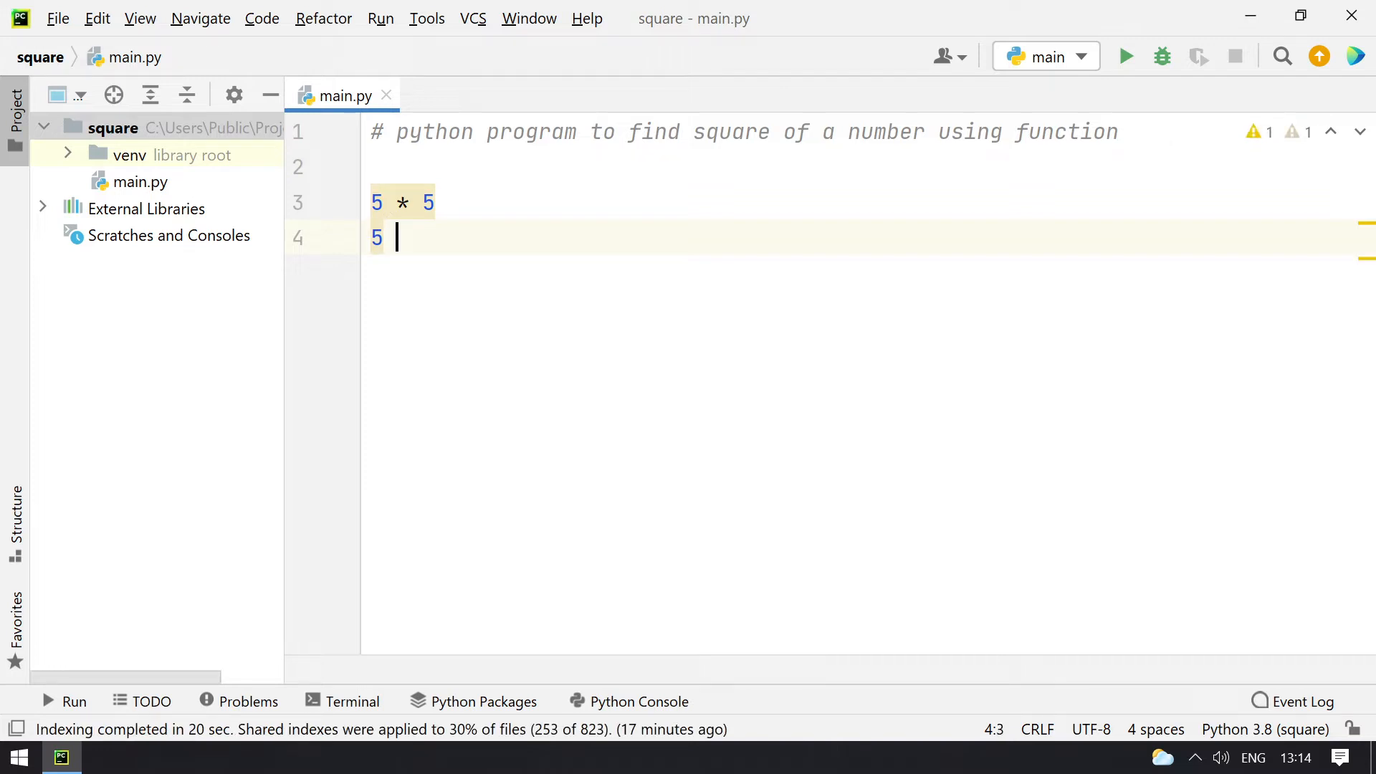
{"action": "type", "text": "^ 2"}
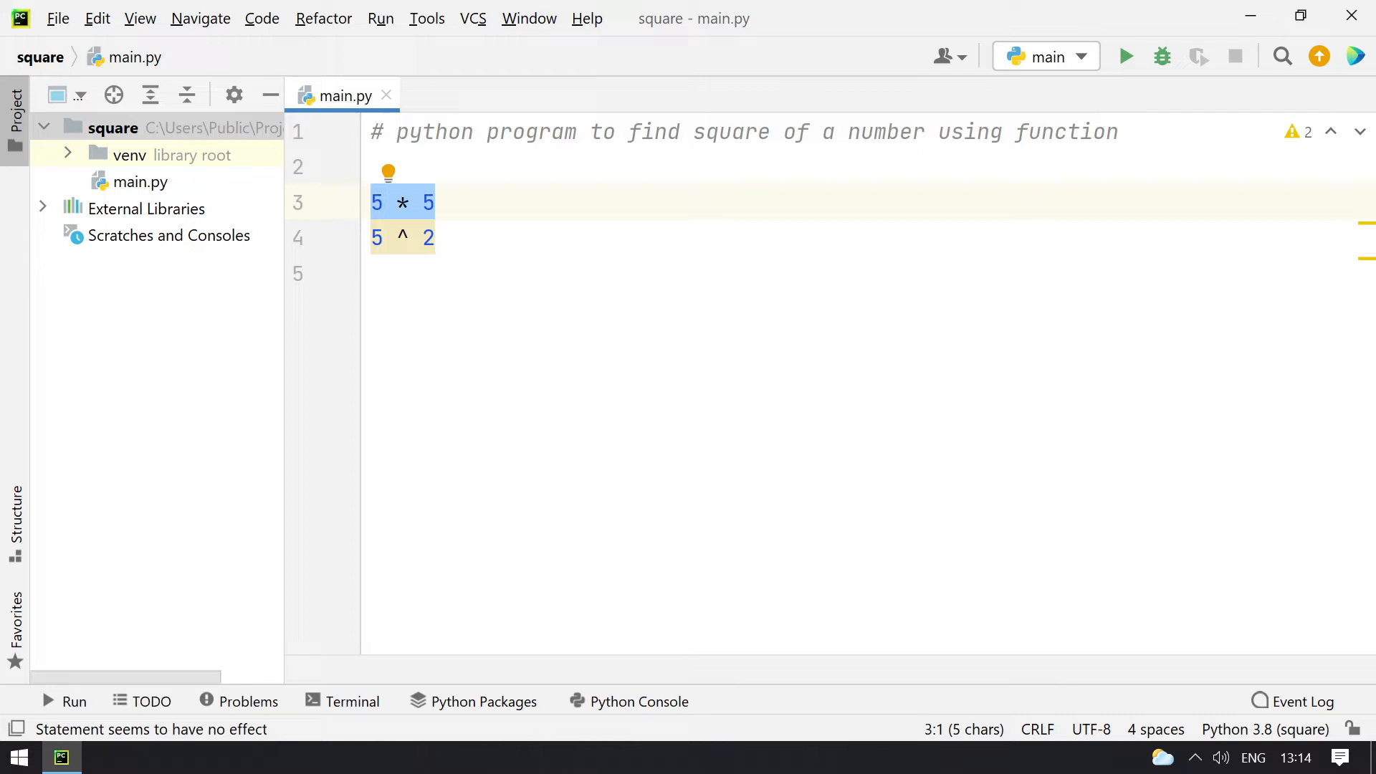
Add a third example, 5 ** 2, on a fresh line below the others.
{"action": "left_click", "coordinate": [433, 237]}
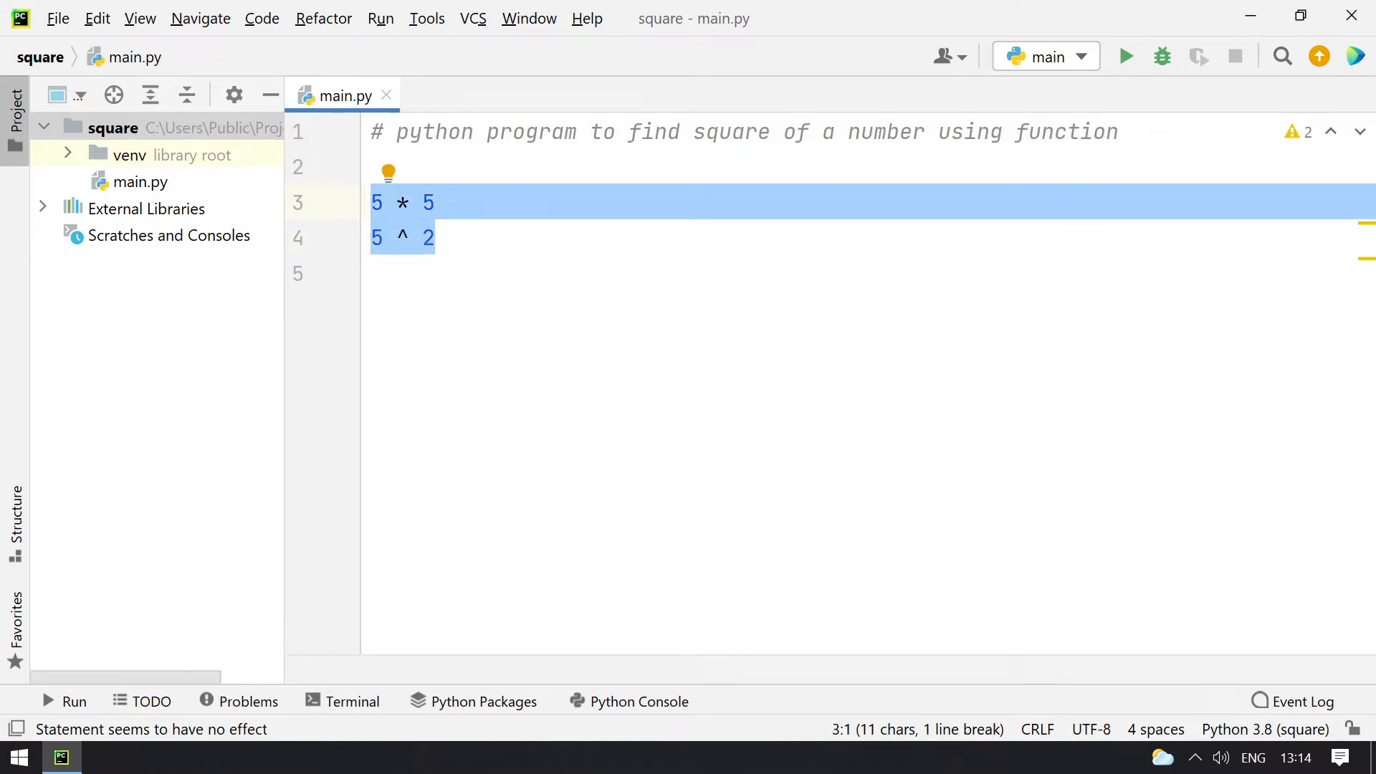
{"action": "key", "text": "Enter"}
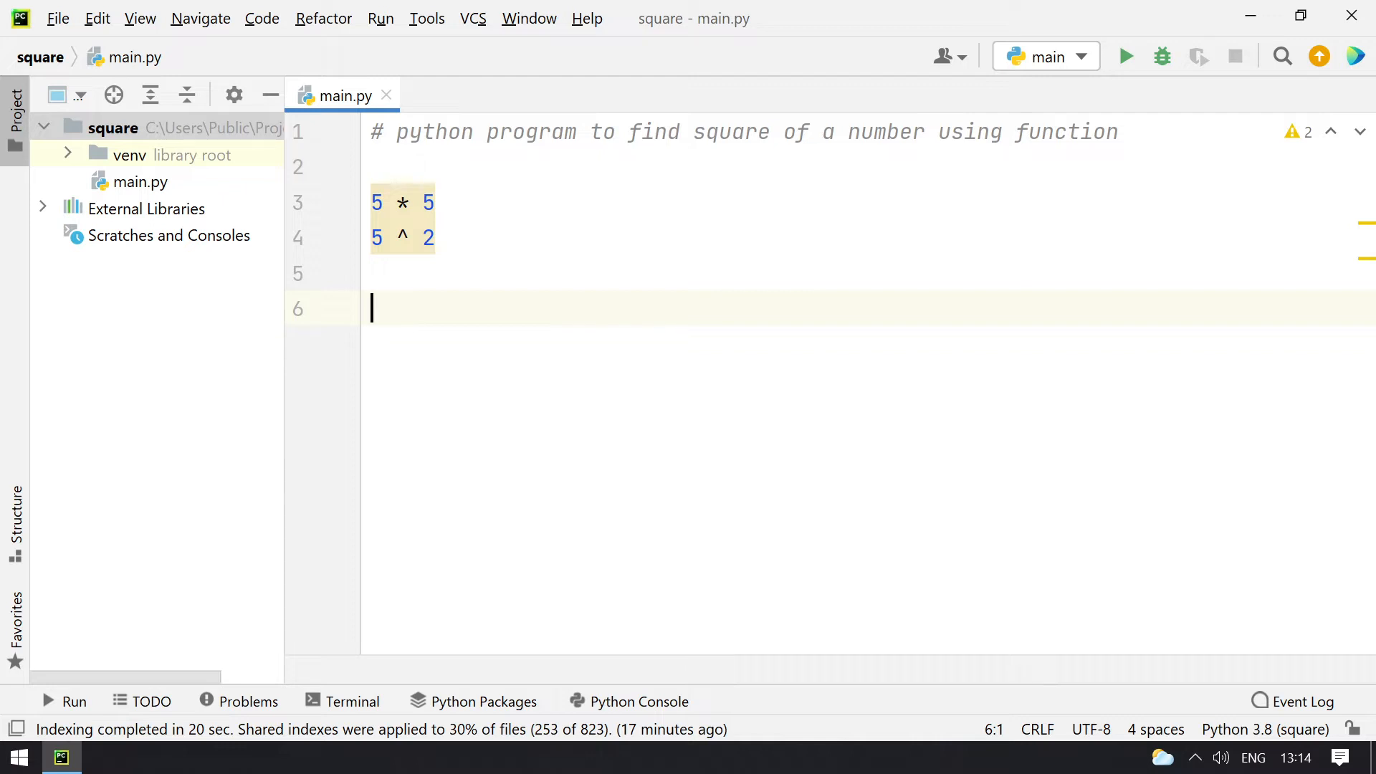
{"action": "type", "text": "5"}
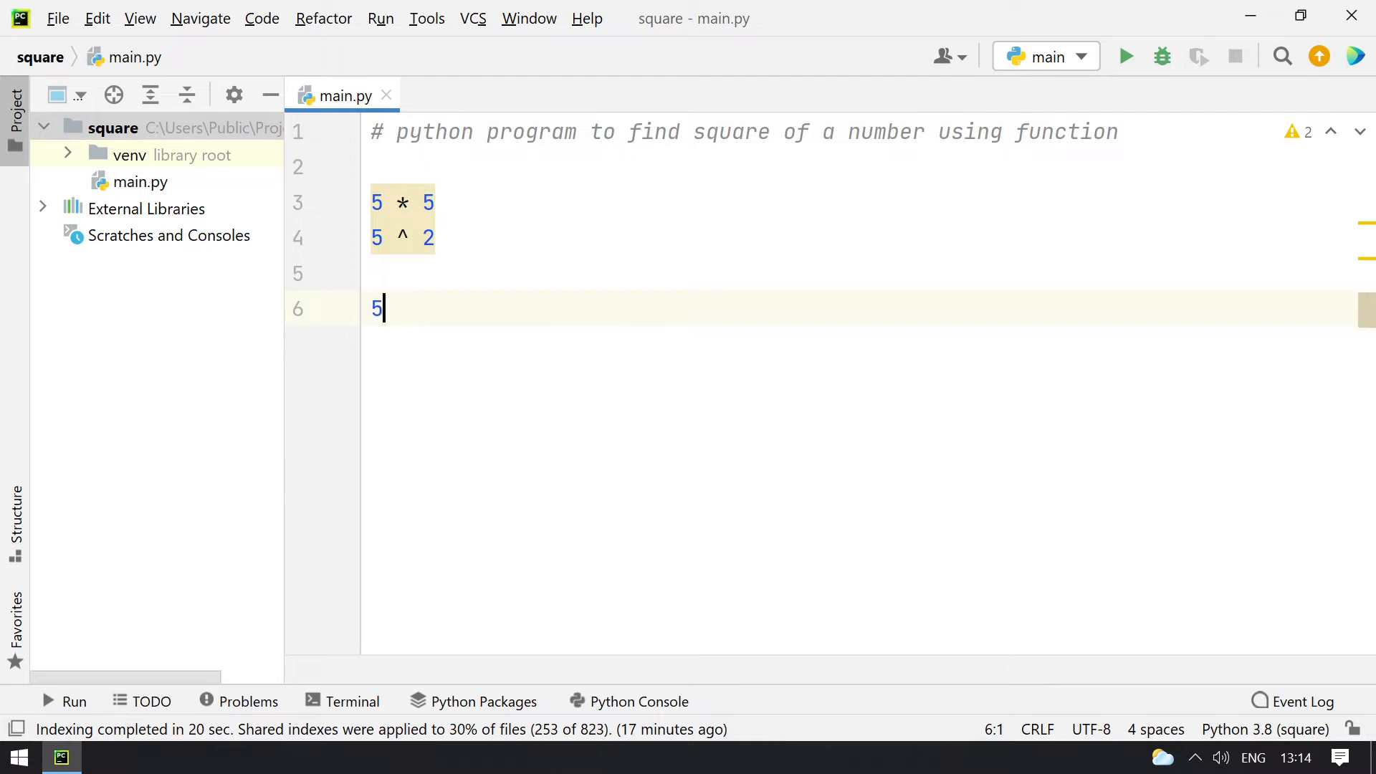
{"action": "type", "text": "**"}
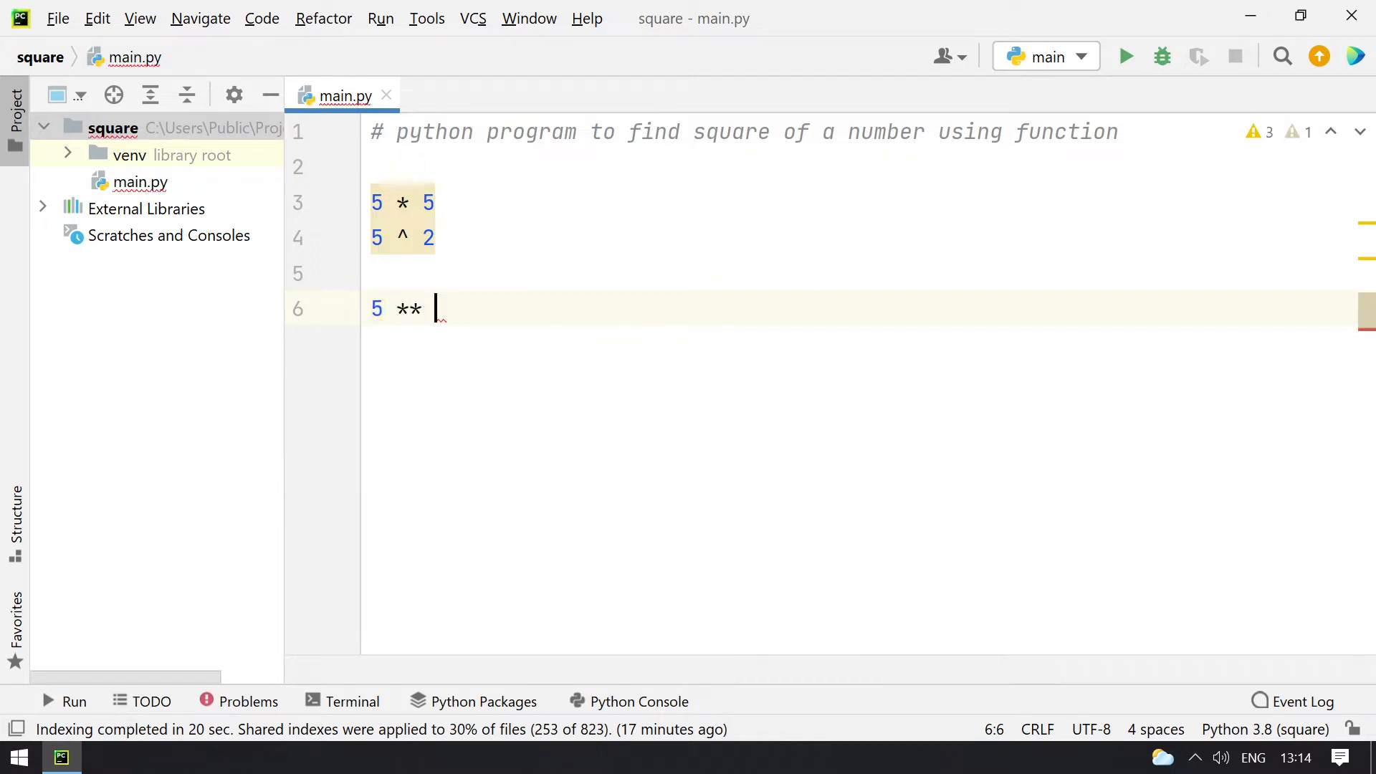
{"action": "type", "text": "2"}
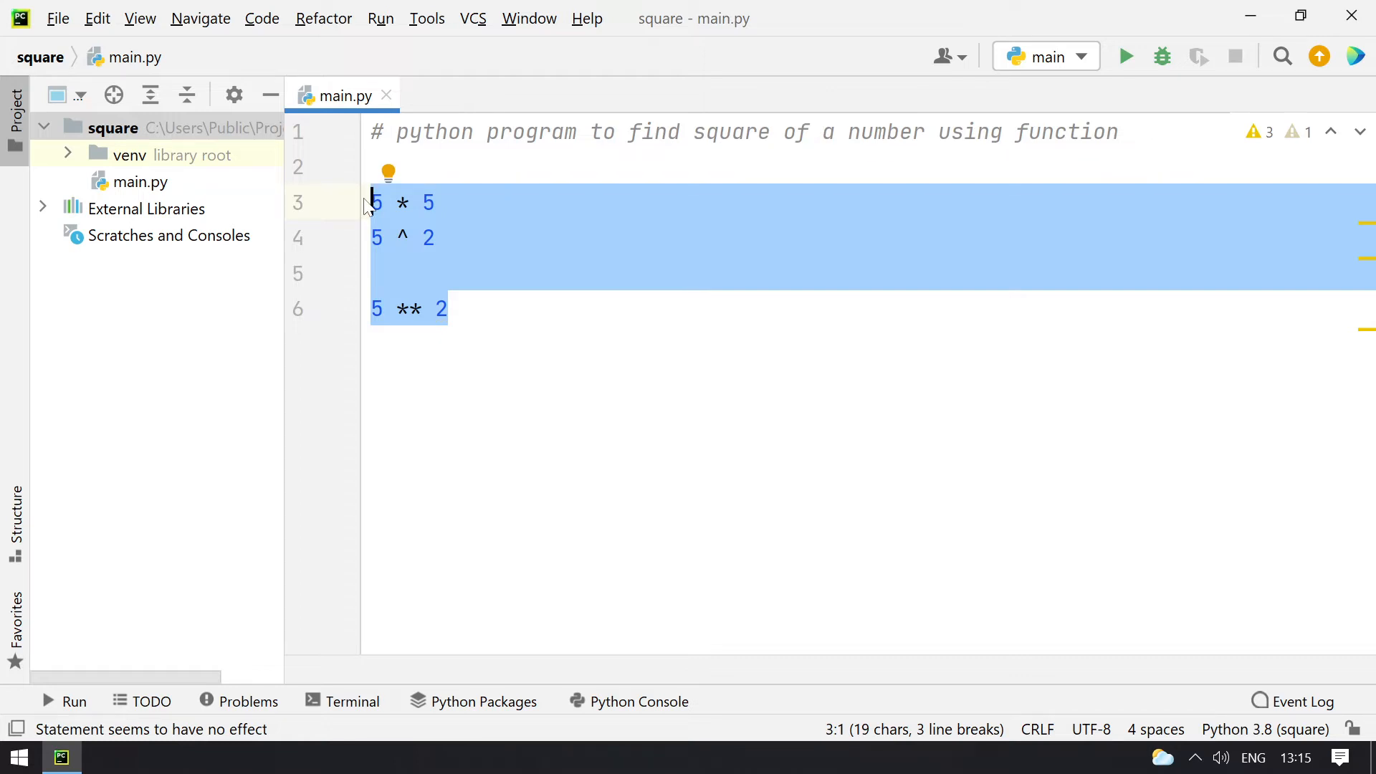
Replace the examples with a function header def square(x):.
{"action": "key", "text": "Delete"}
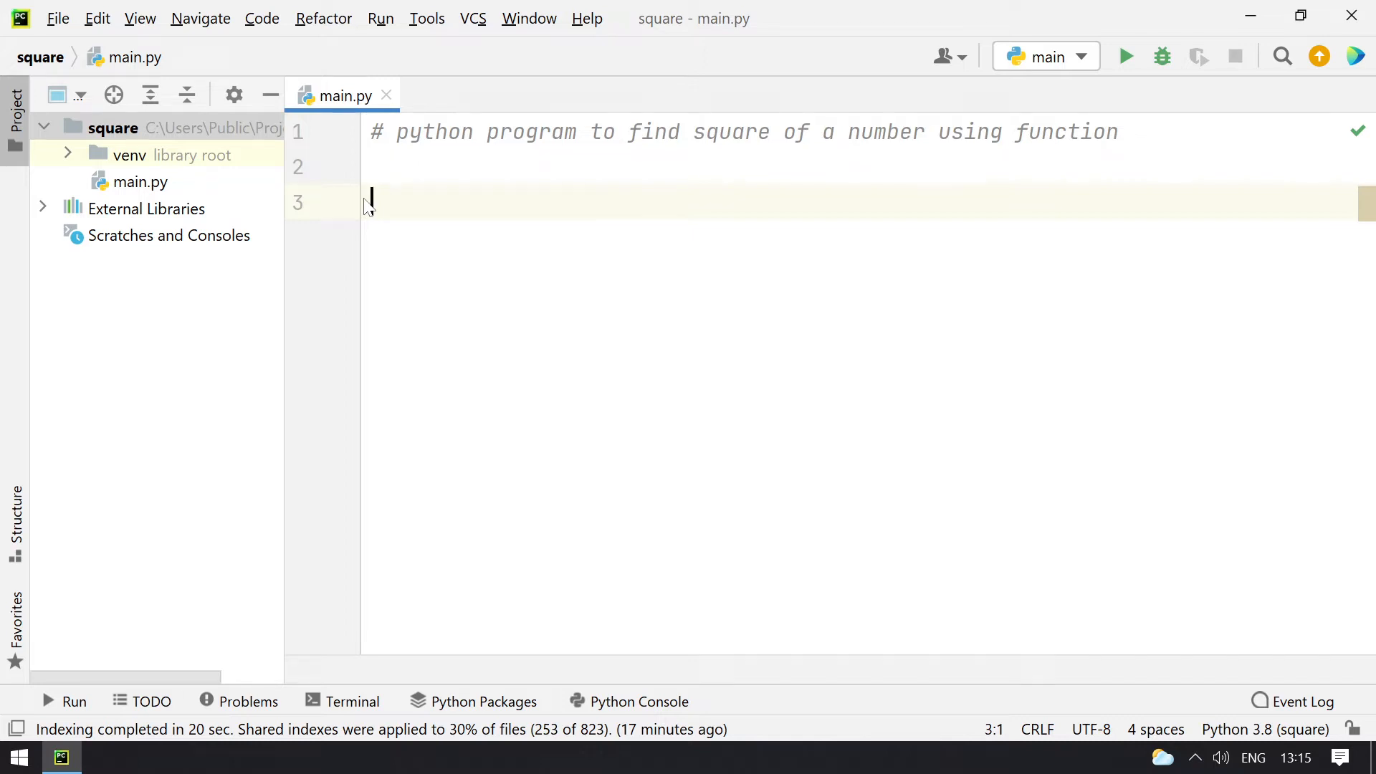
{"action": "type", "text": "def s"}
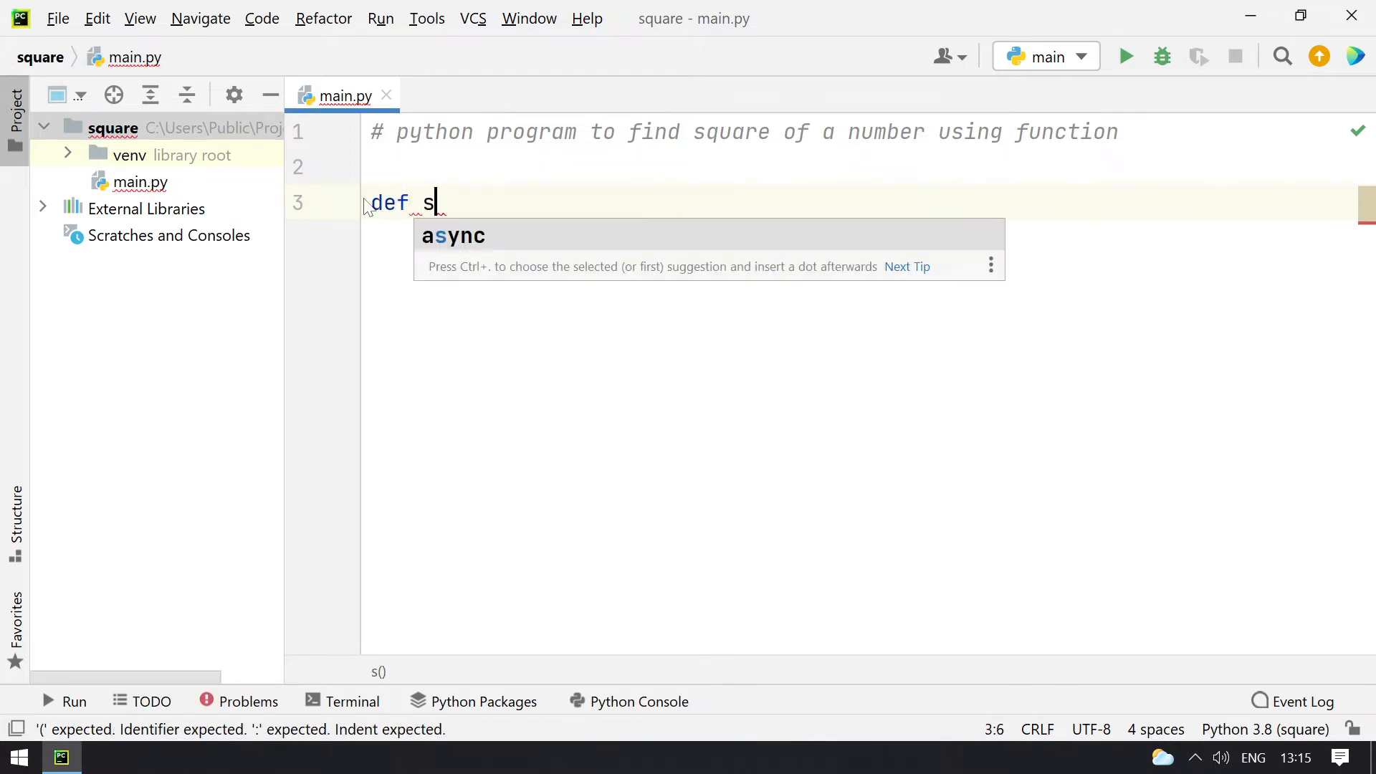
{"action": "type", "text": "qare"}
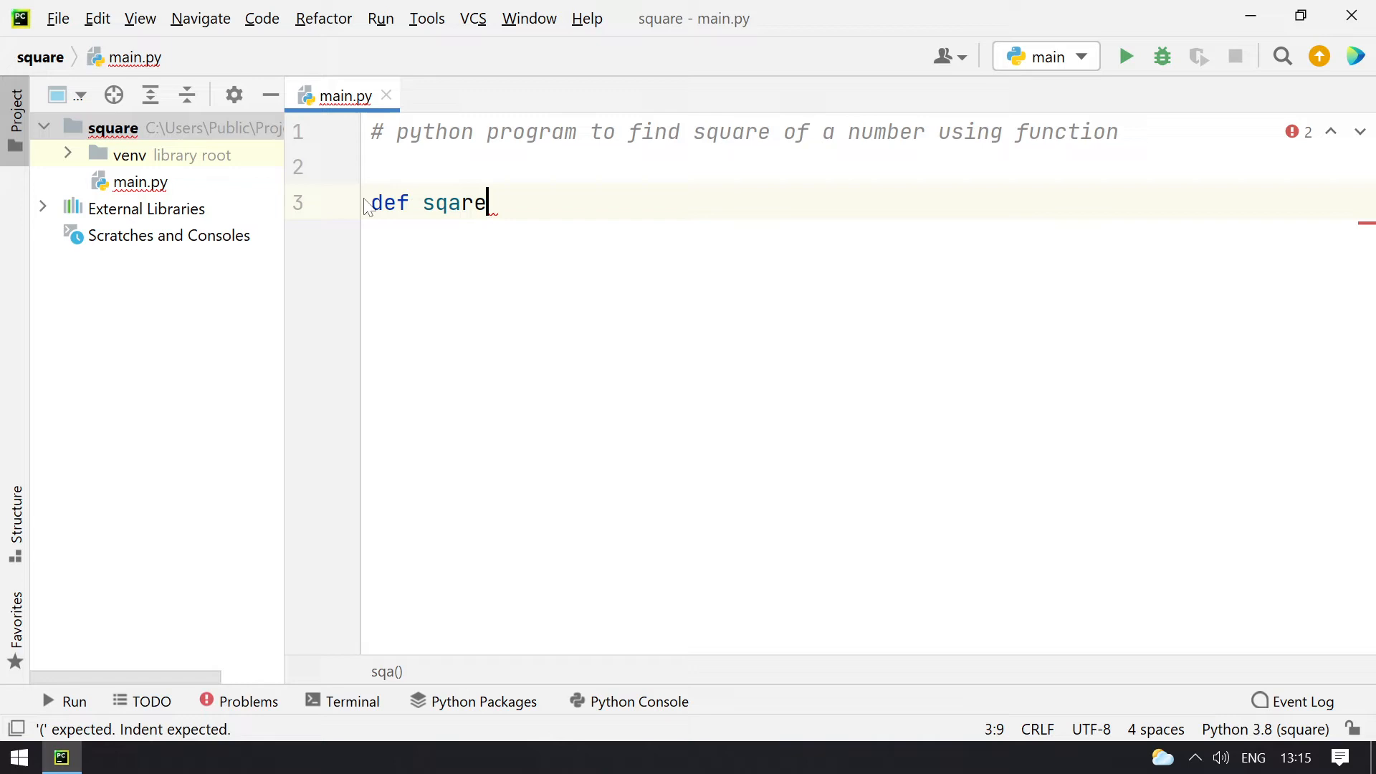
{"action": "key", "text": "BackSpace"}
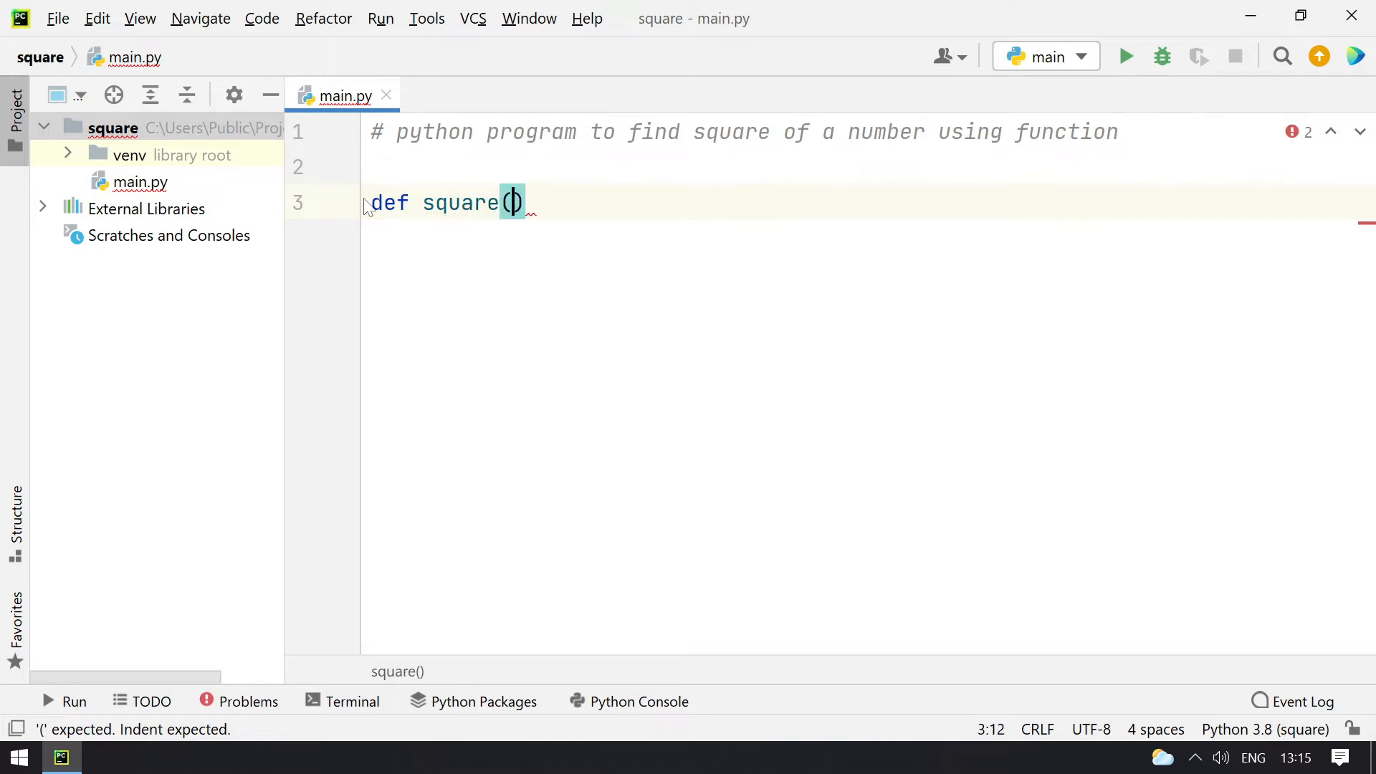
{"action": "type", "text": "x"}
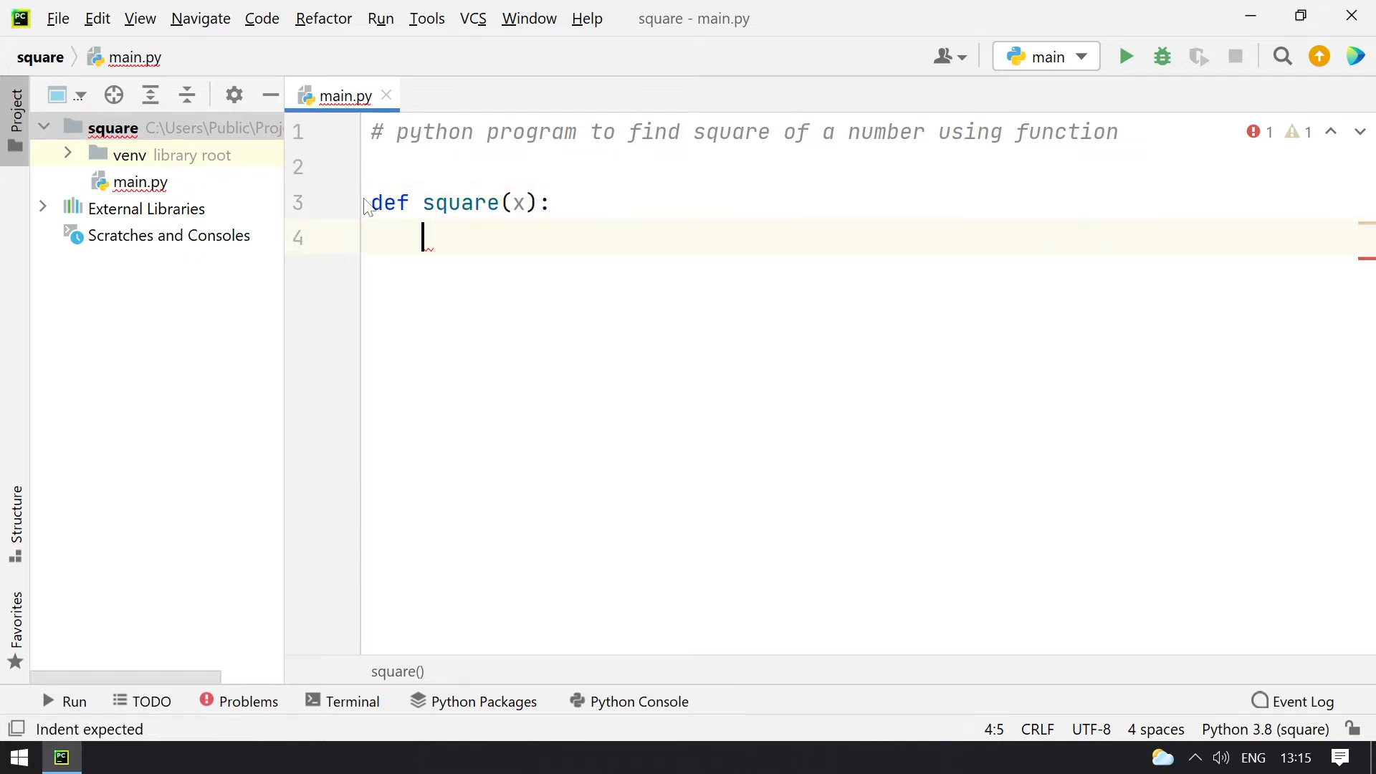
Give square the body return x ** 2 and leave blank lines after it.
{"action": "type", "text": "return"}
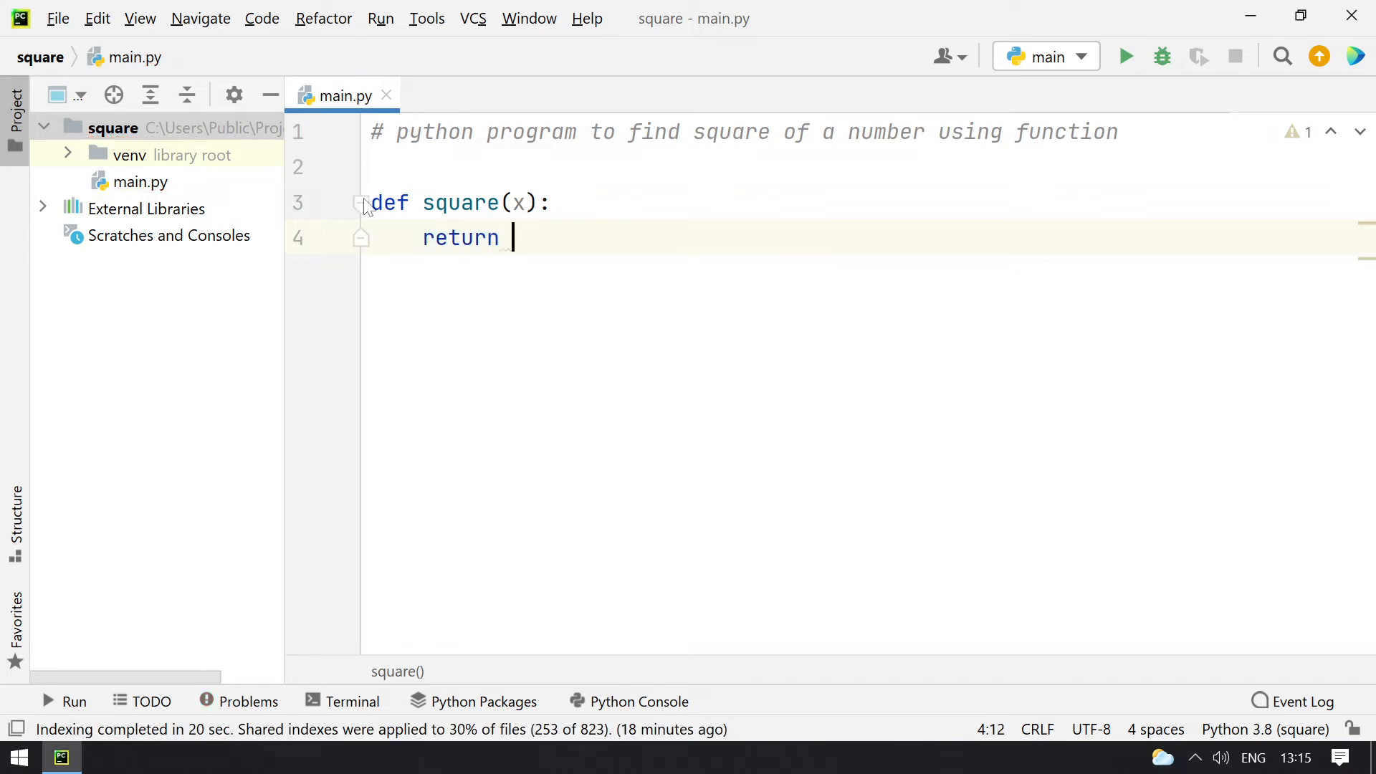
{"action": "type", "text": "x"}
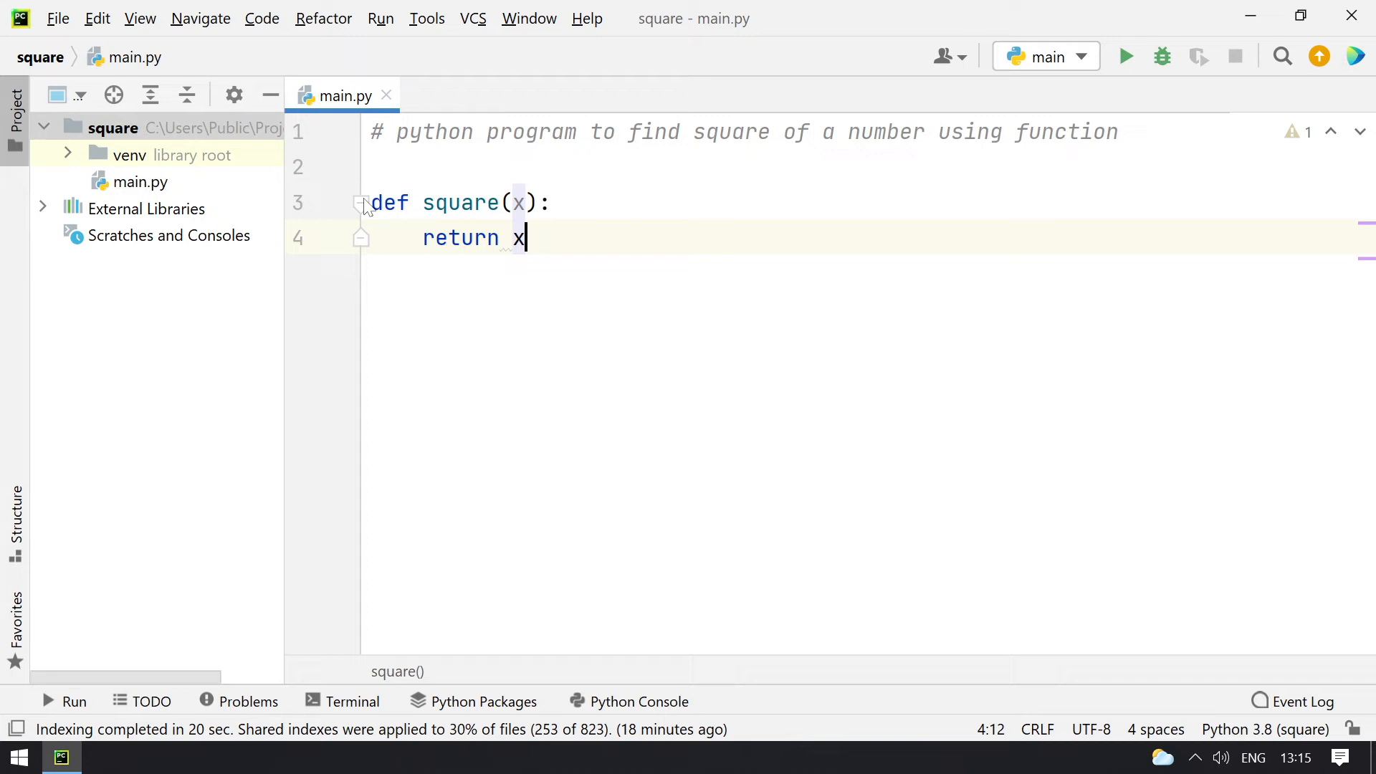
{"action": "type", "text": "** 2"}
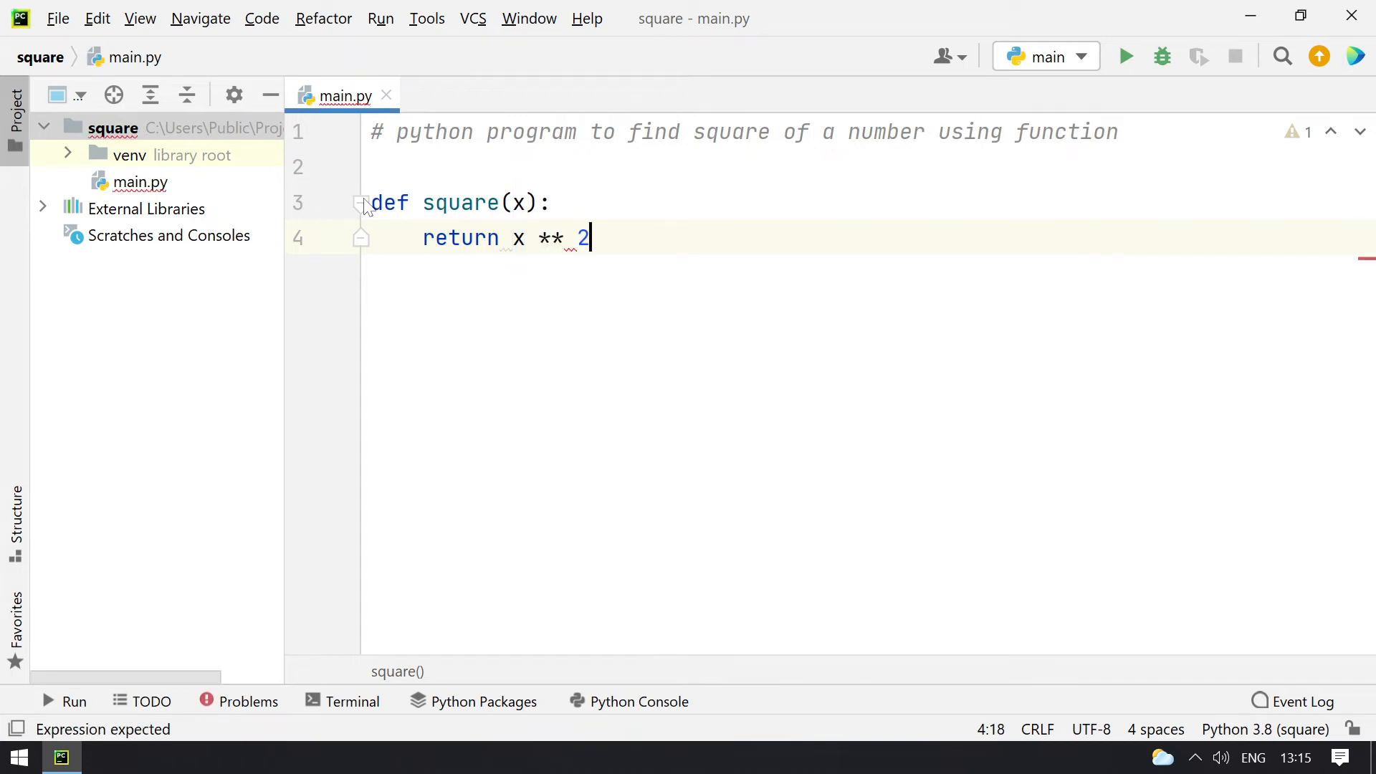
{"action": "key", "text": "enter"}
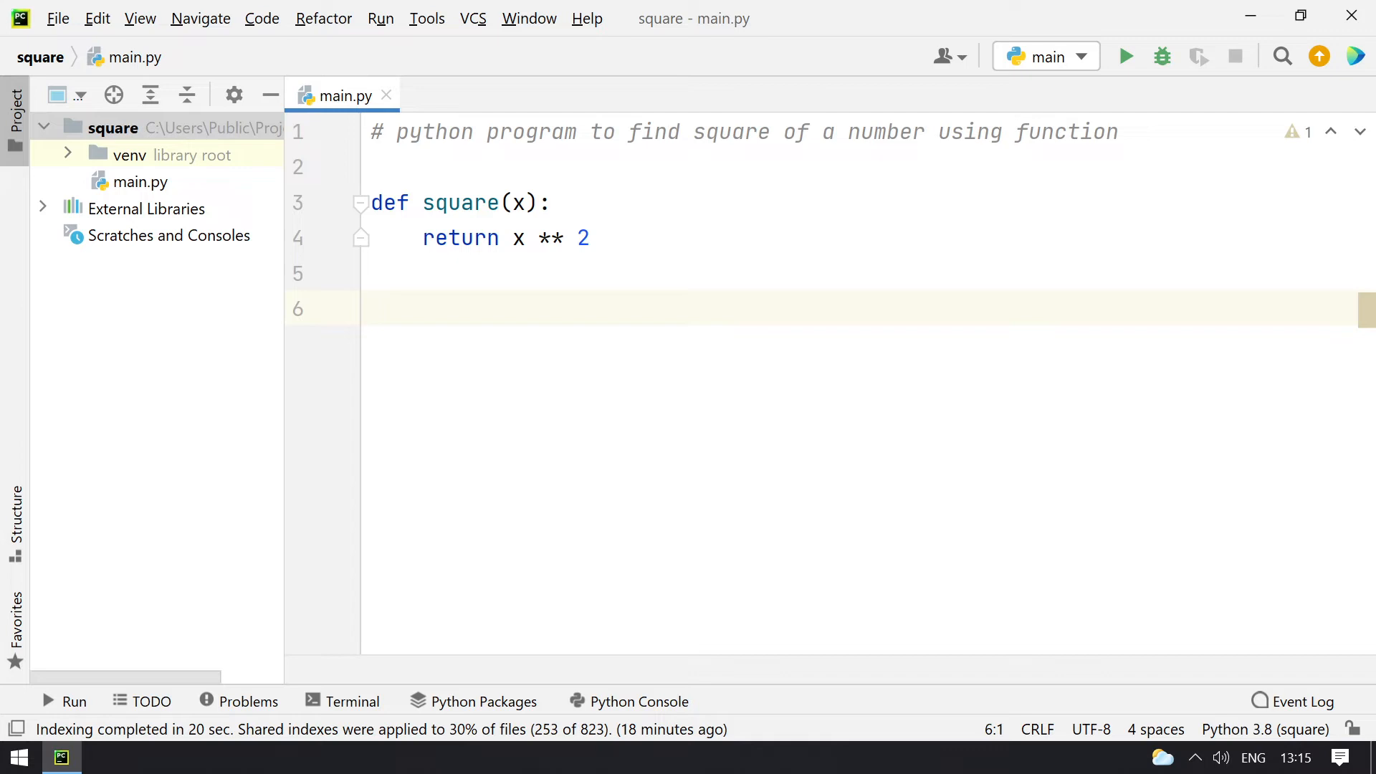
Add number = int(input("Enter a number : ")) below the function.
{"action": "key", "text": "Enter"}
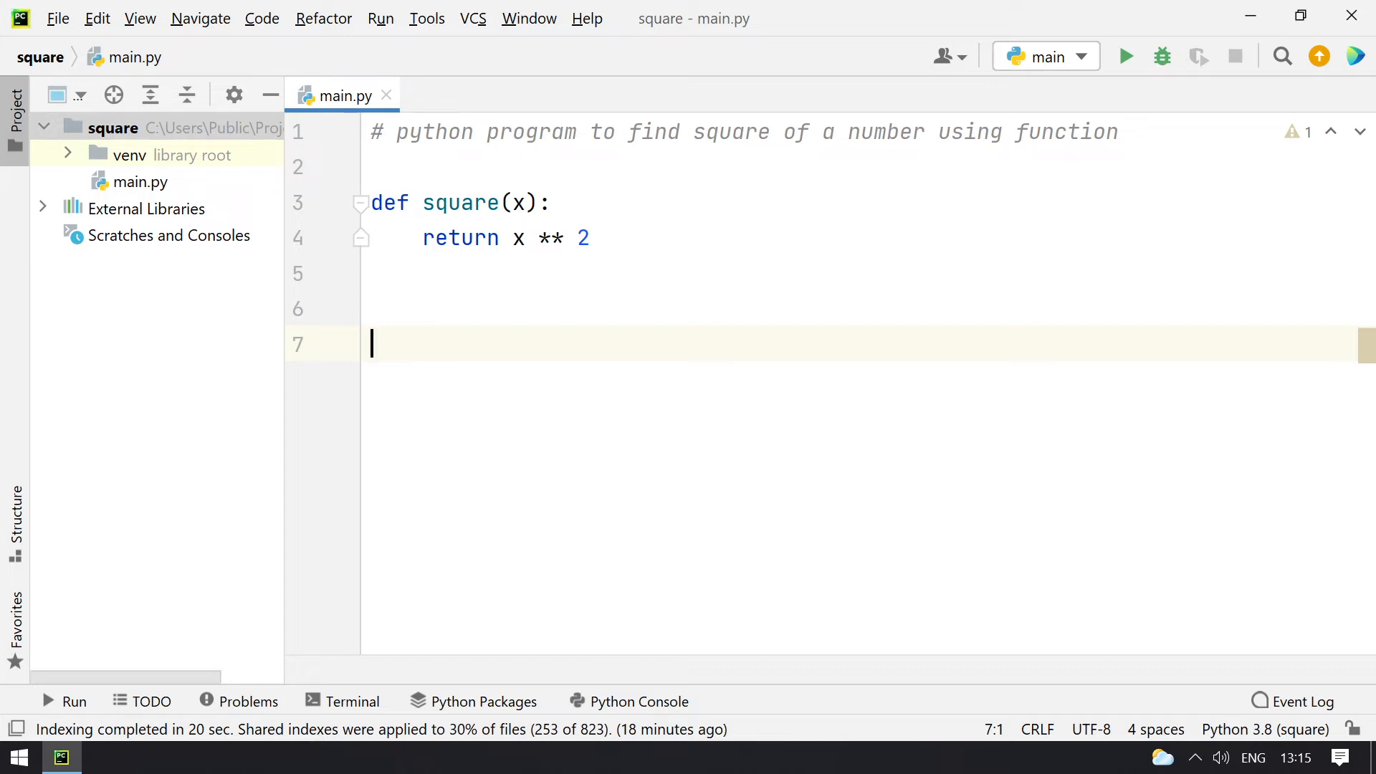
{"action": "type", "text": "n"}
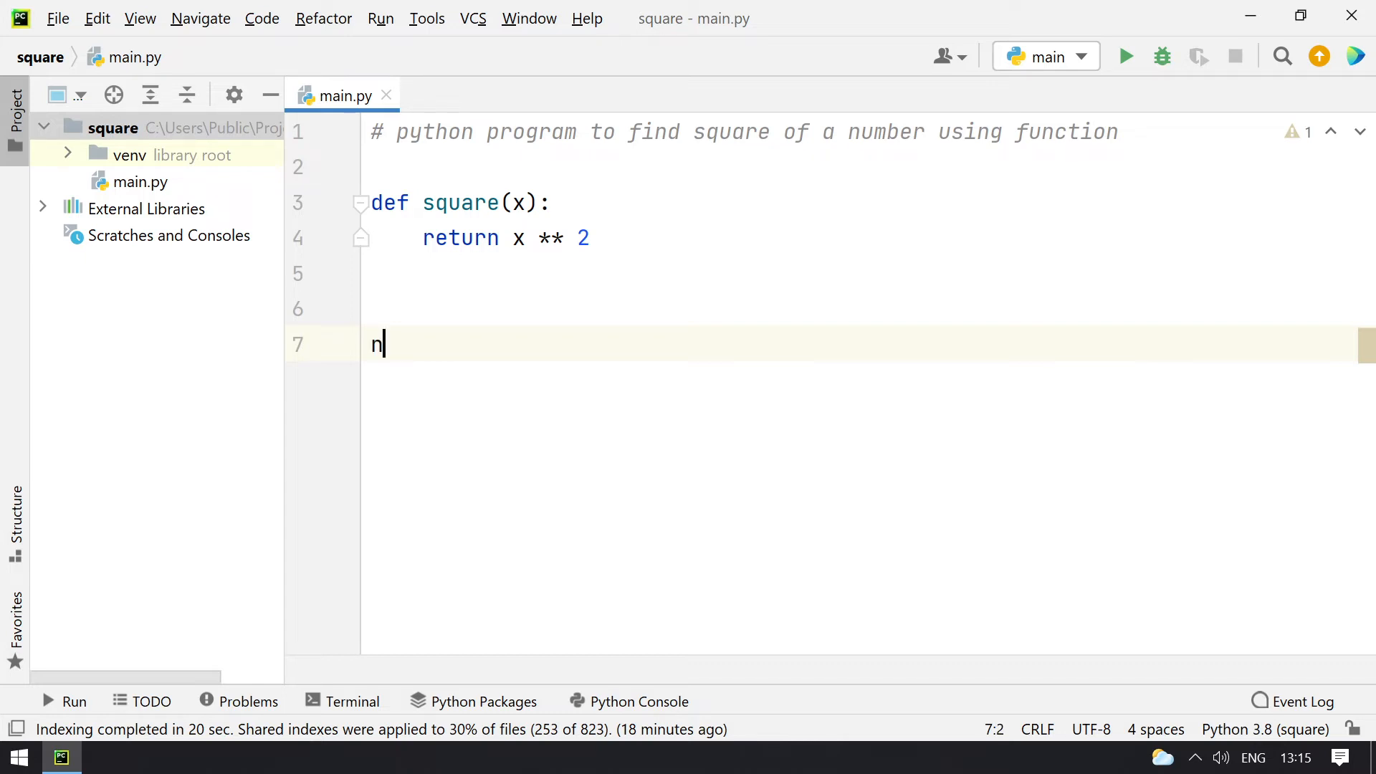
{"action": "type", "text": "umber"}
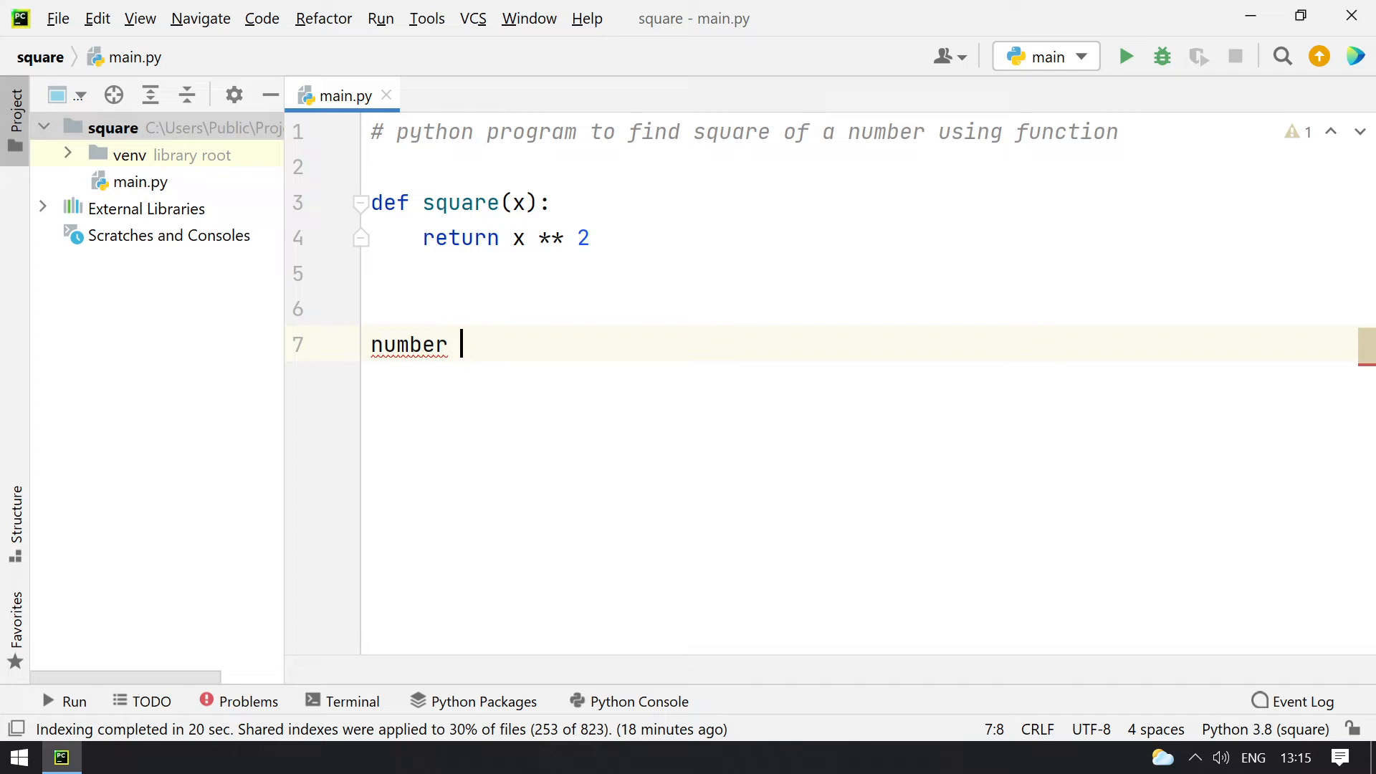
{"action": "type", "text": "="}
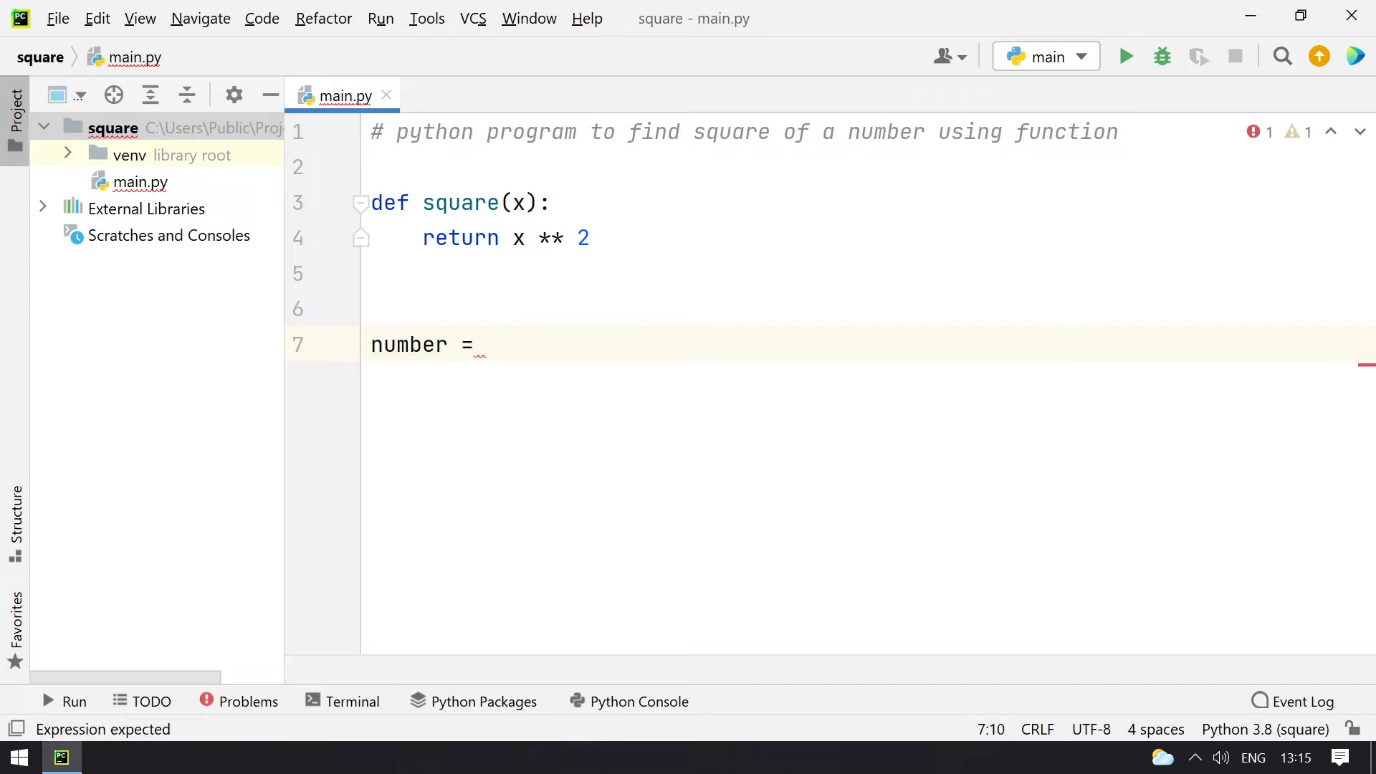
{"action": "type", "text": "input(\""}
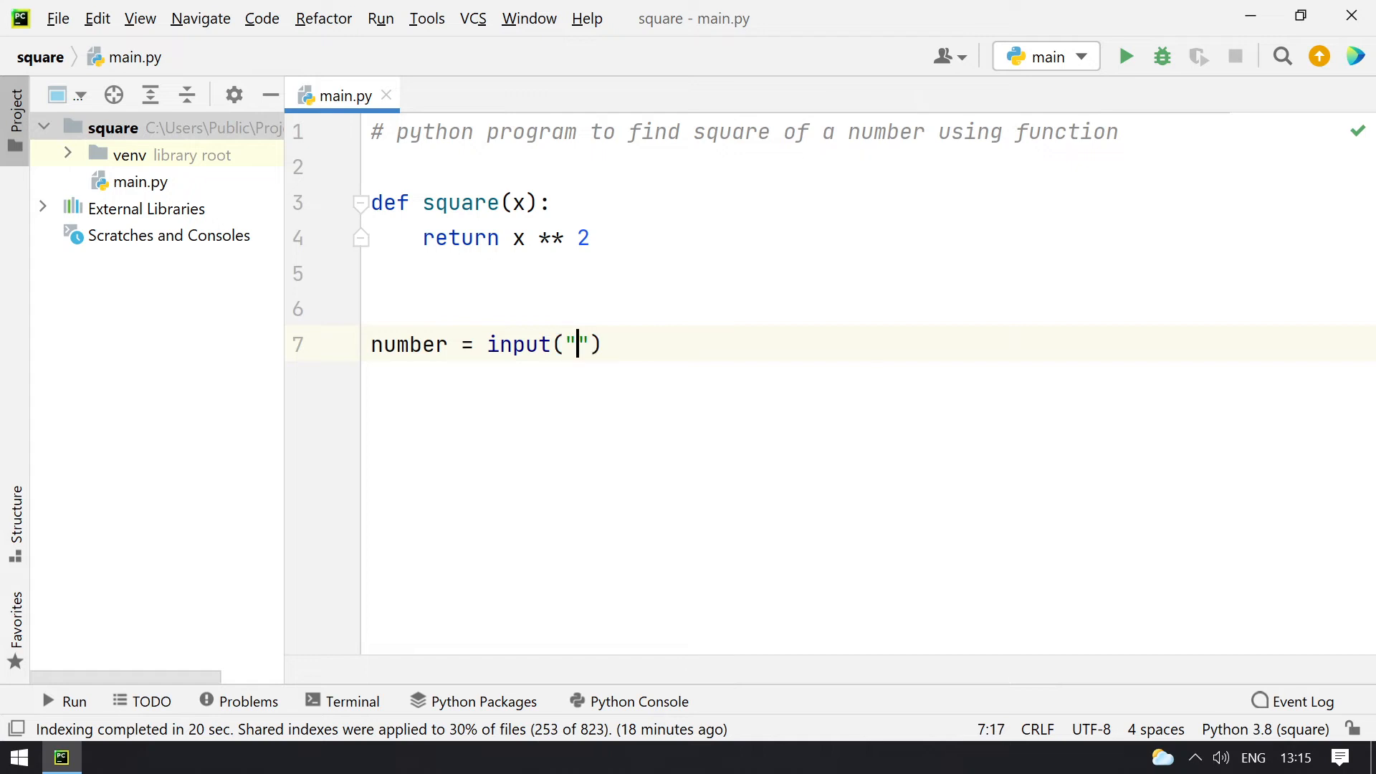
{"action": "type", "text": "Enter a"}
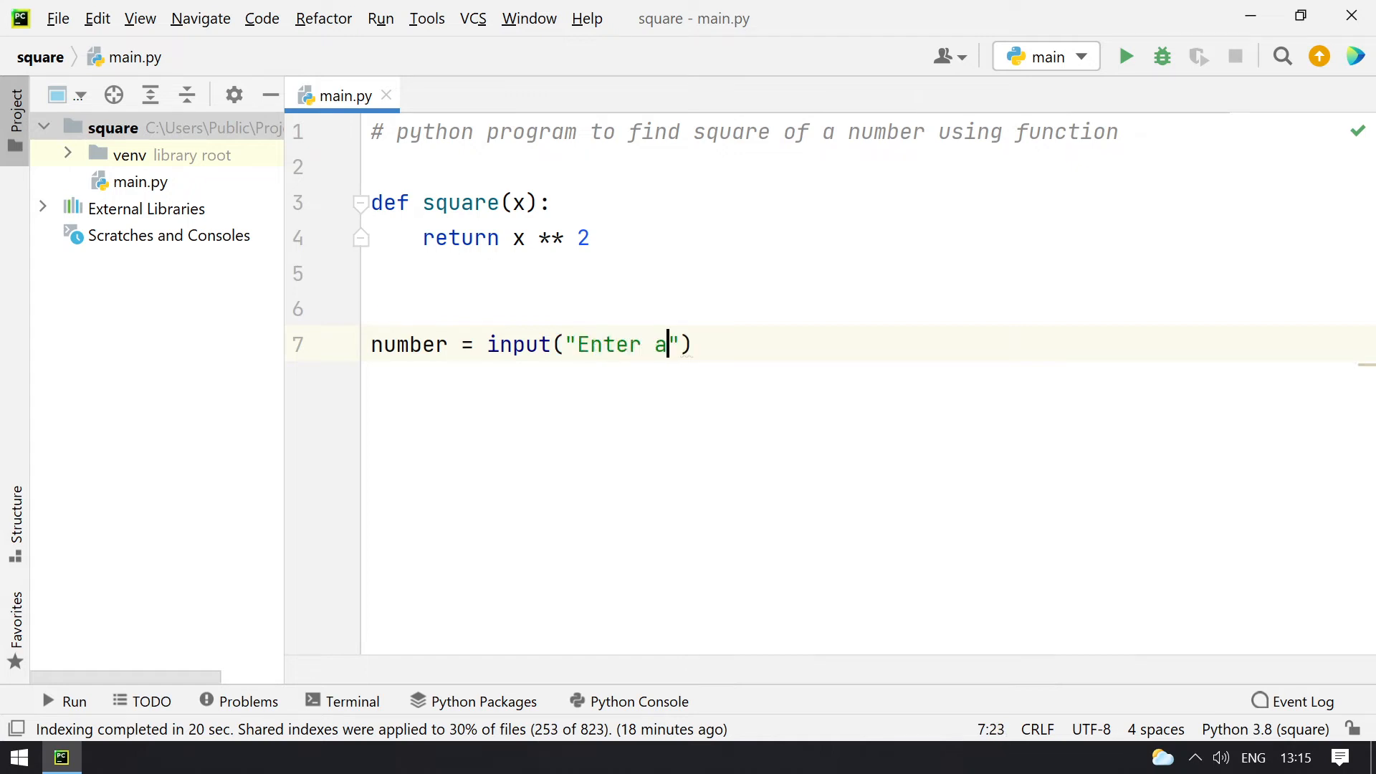
{"action": "type", "text": "number"}
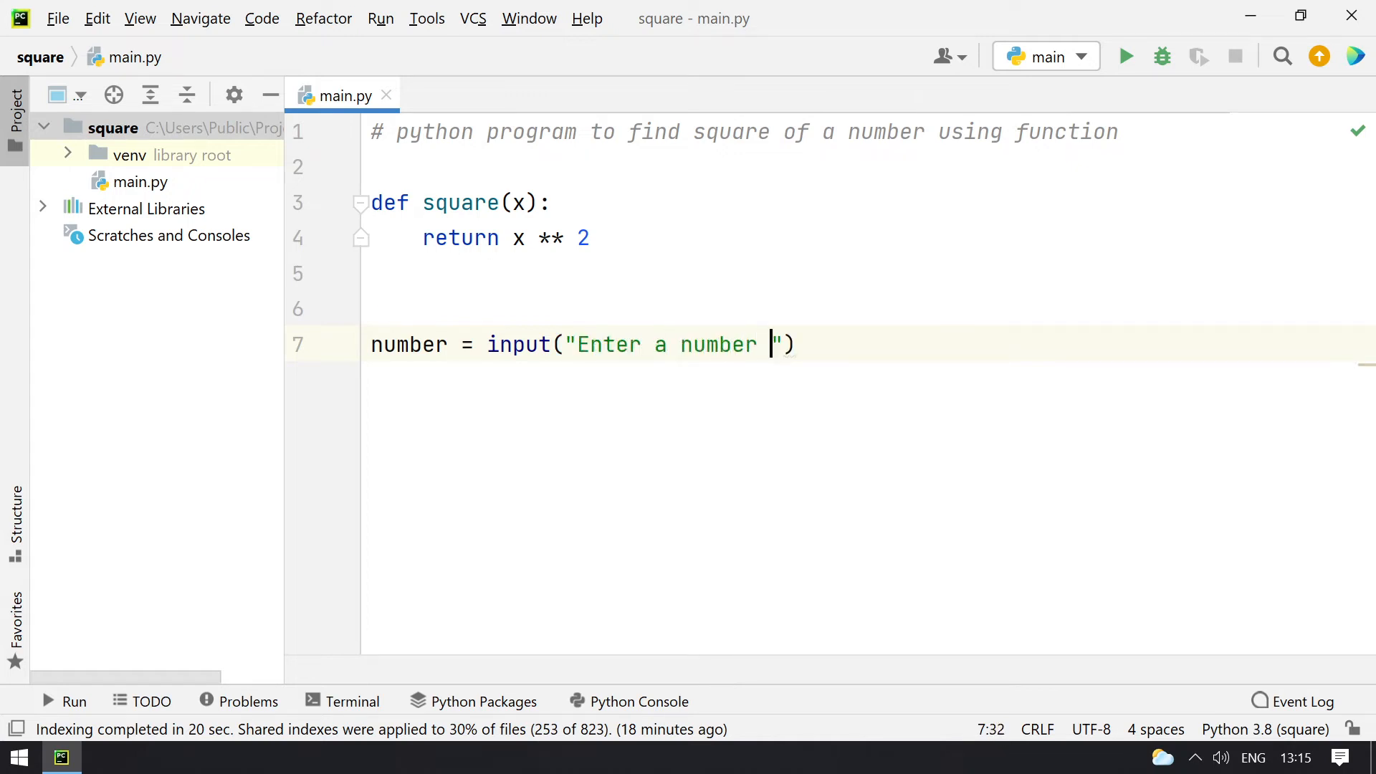
{"action": "type", "text": ":"}
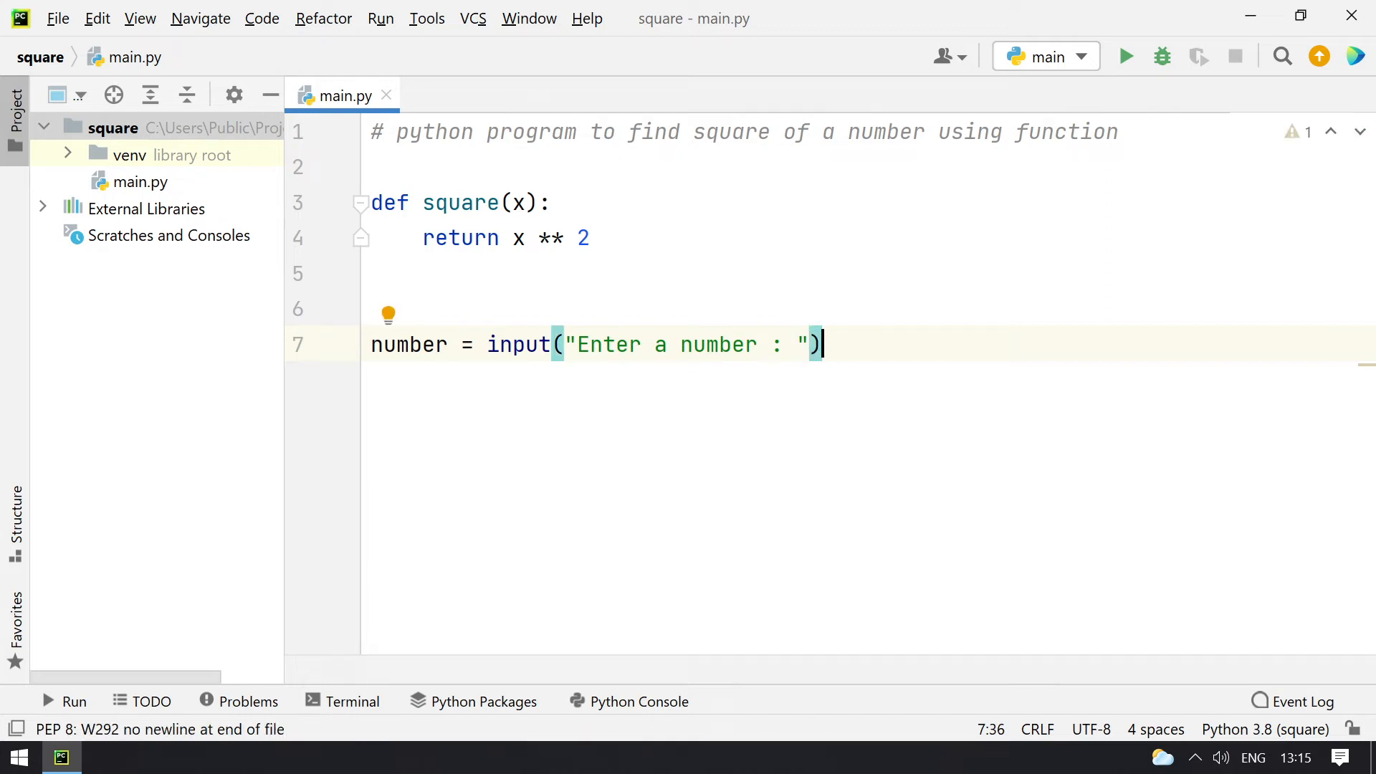
{"action": "type", "text": ")"}
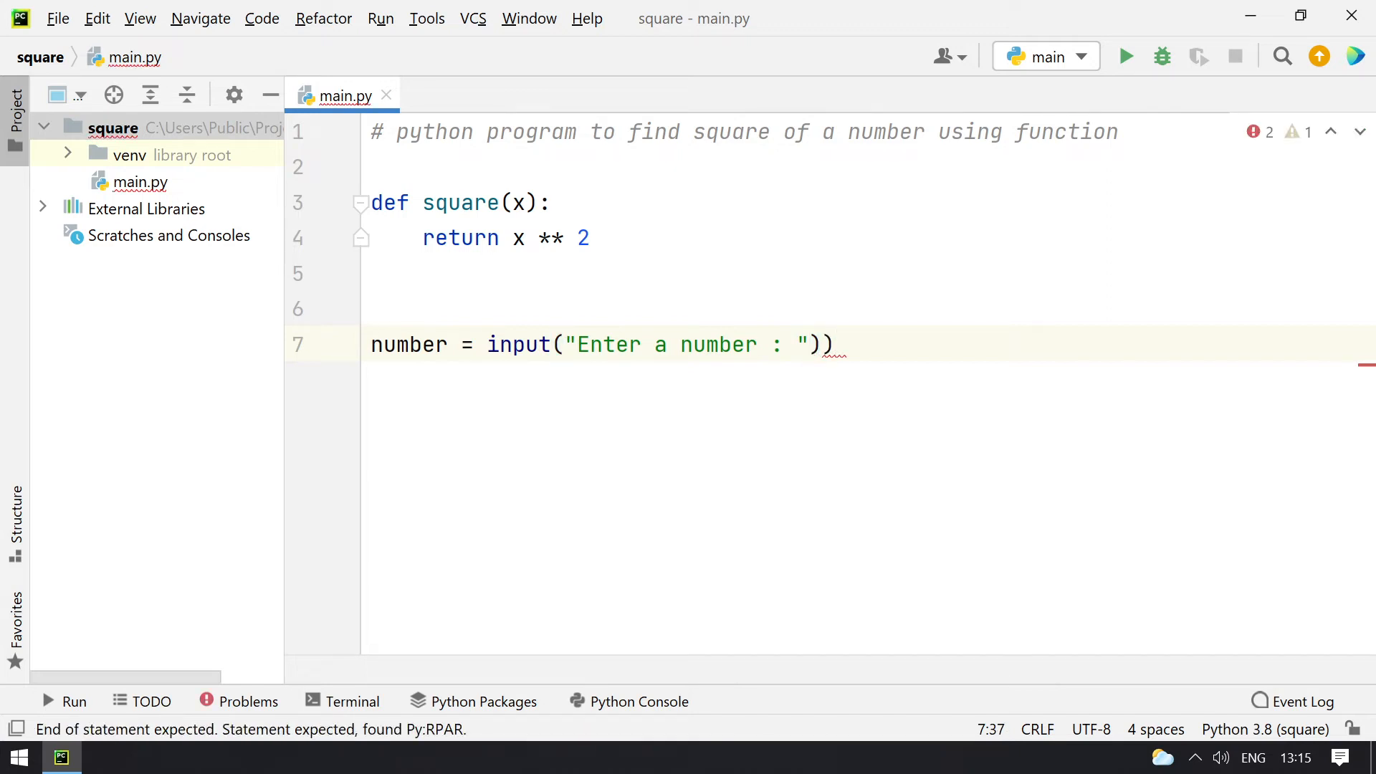
{"action": "type", "text": "int("}
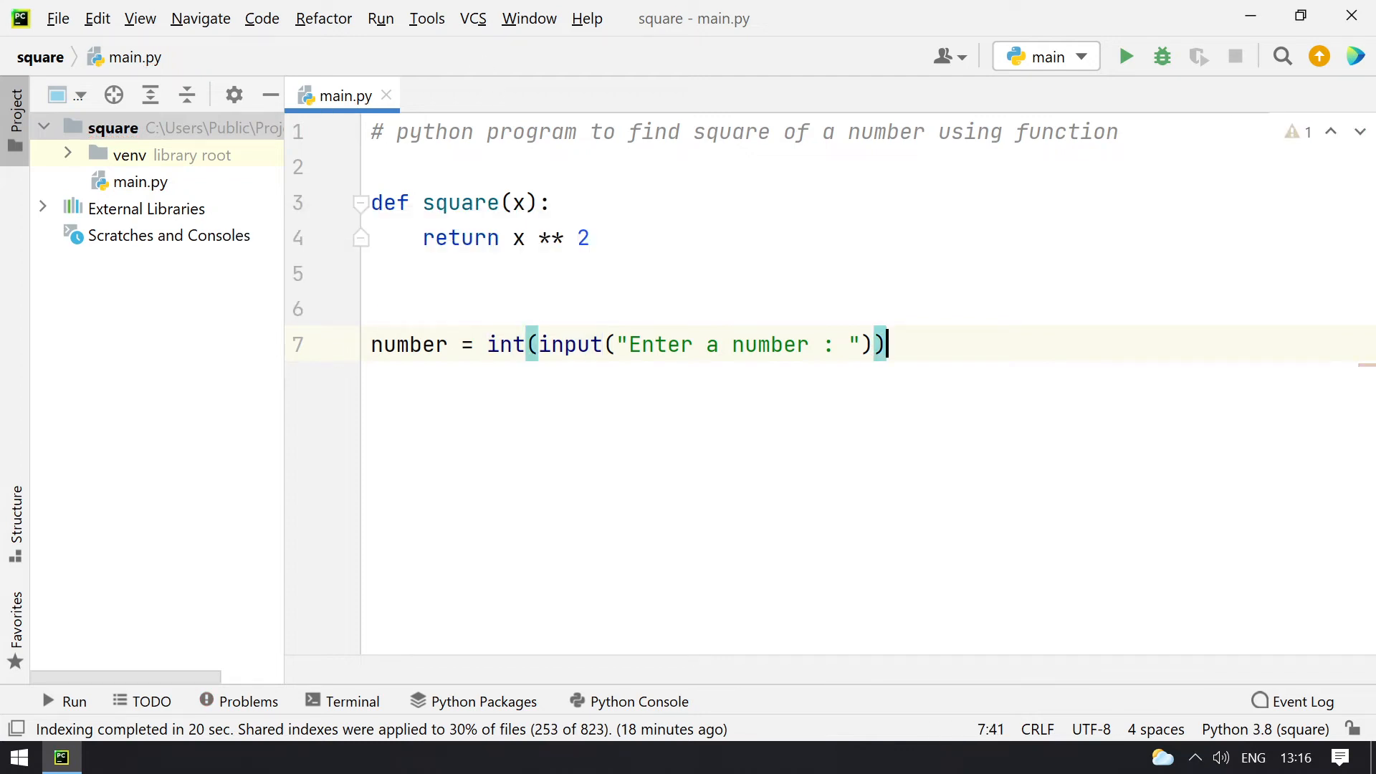
{"action": "key", "text": "Enter"}
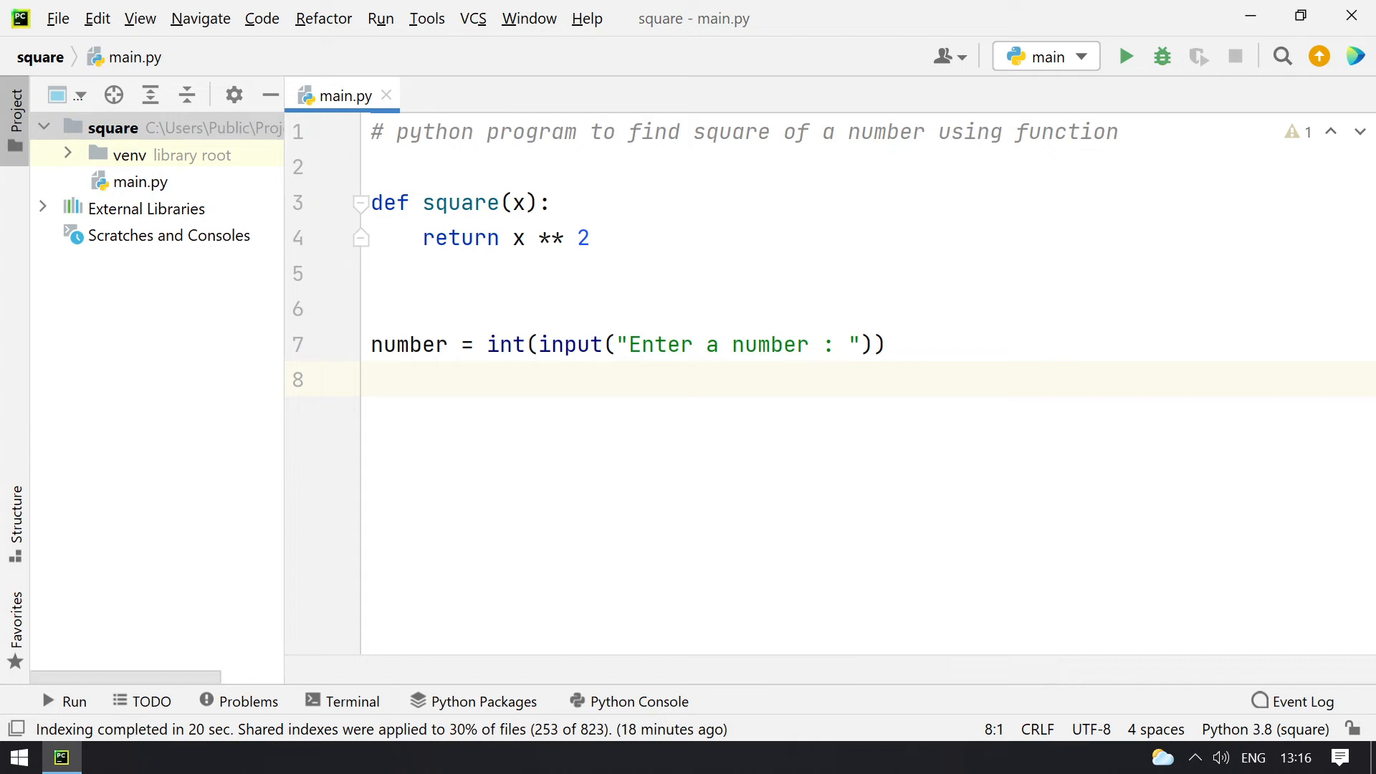
Start the output line print("Square of ", number, " is : ", ...
{"action": "type", "text": "print("}
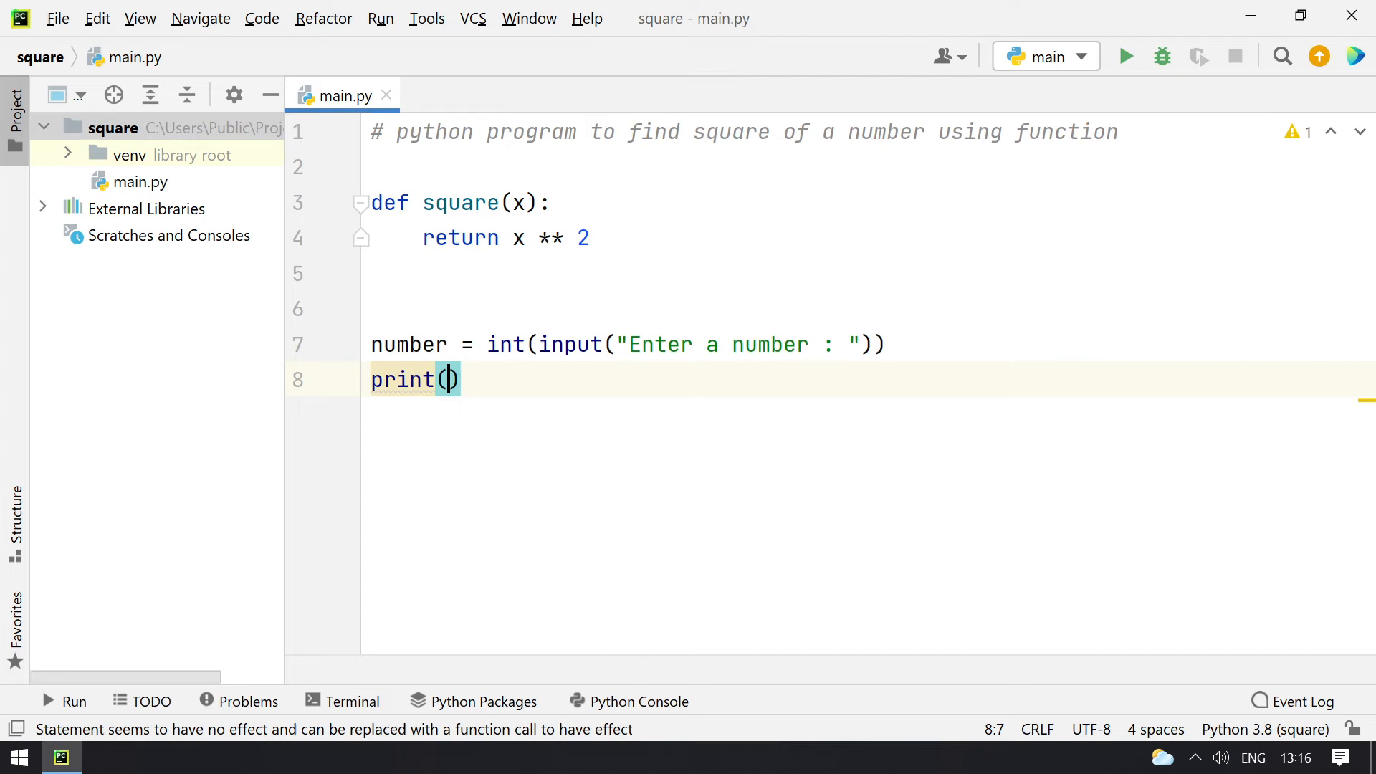
{"action": "type", "text": "\"Squa"}
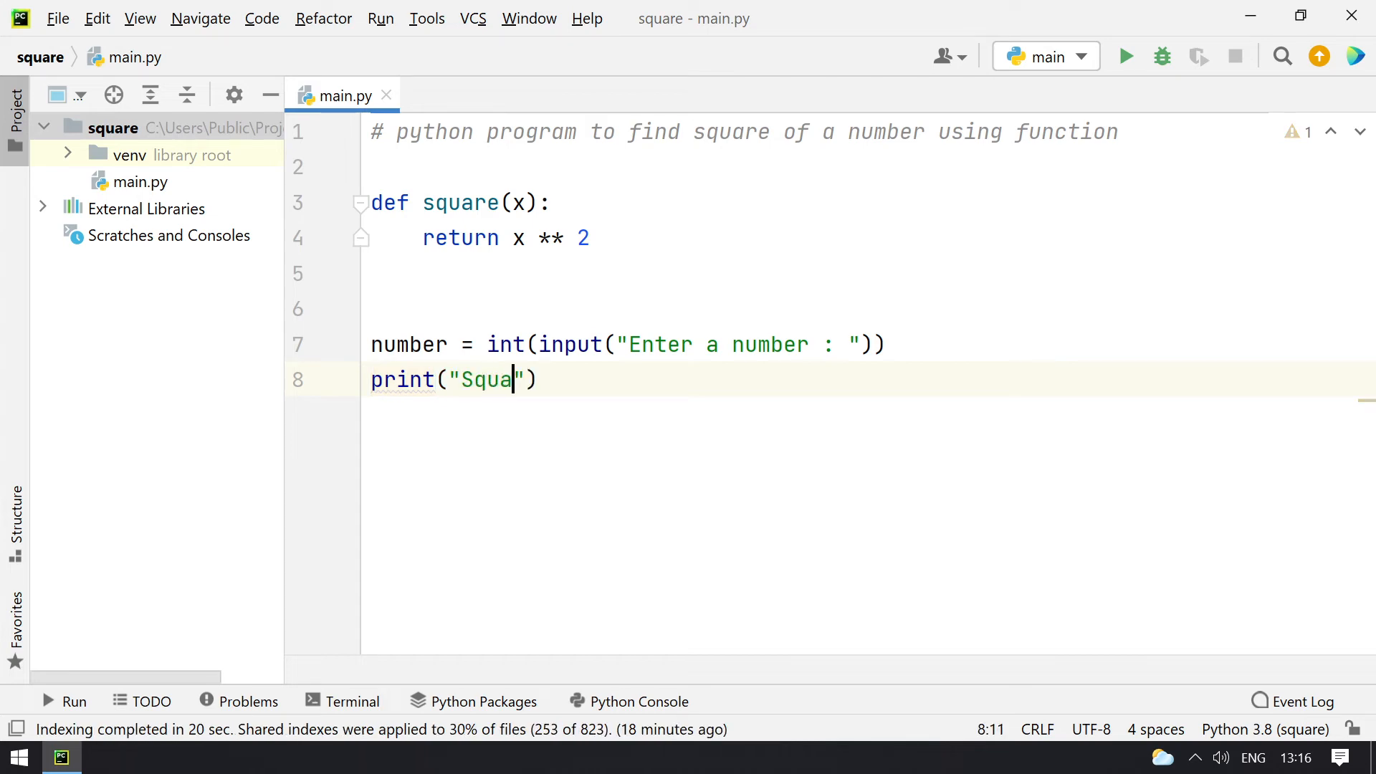
{"action": "type", "text": "re of"}
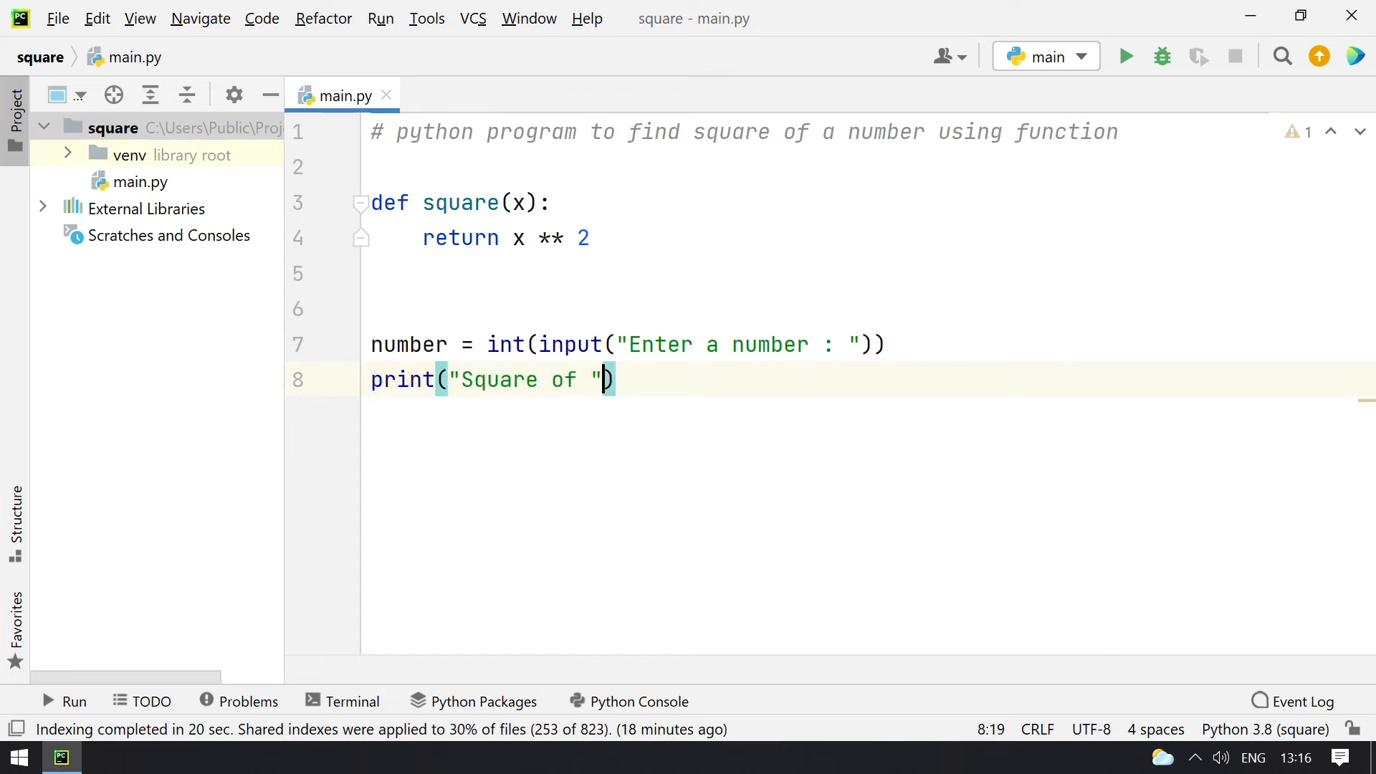
{"action": "type", "text": ", number,"}
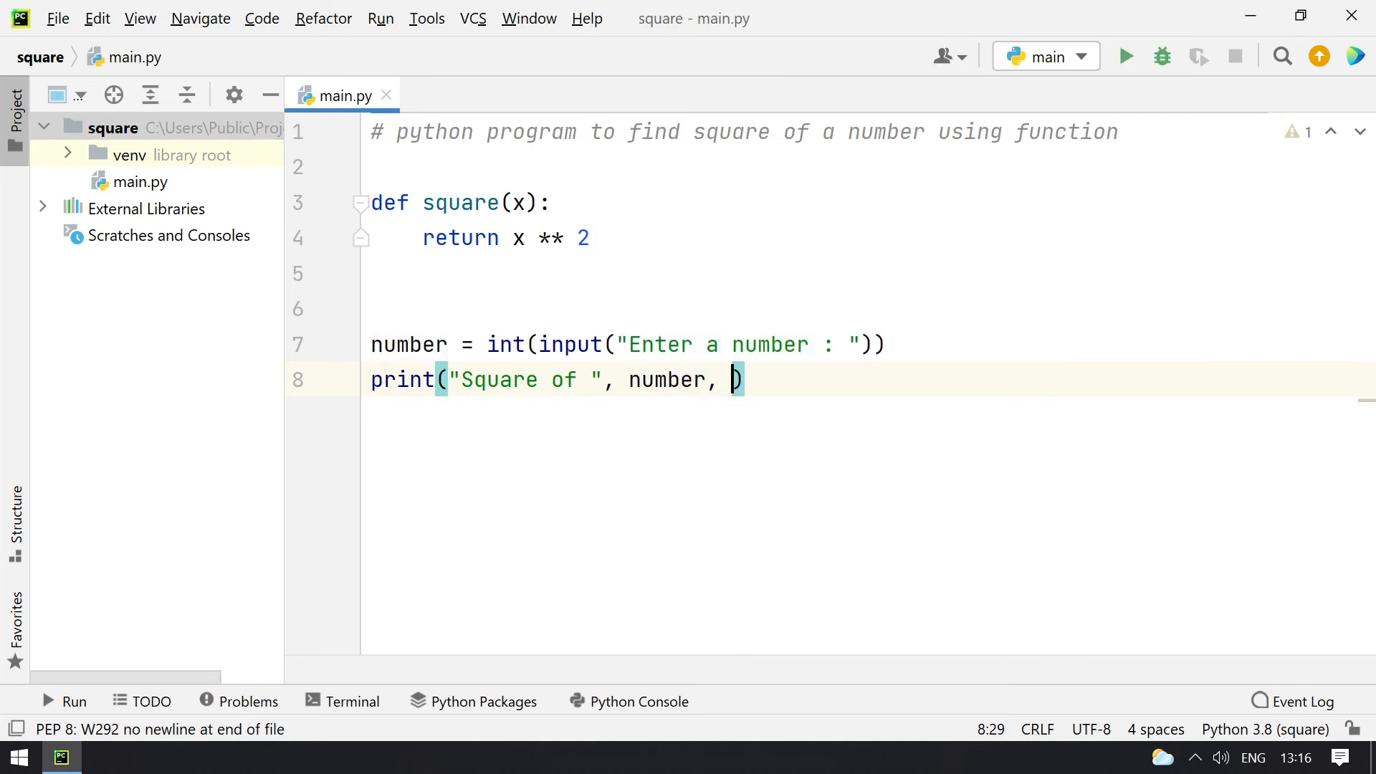
{"action": "type", "text": "\" is : \""}
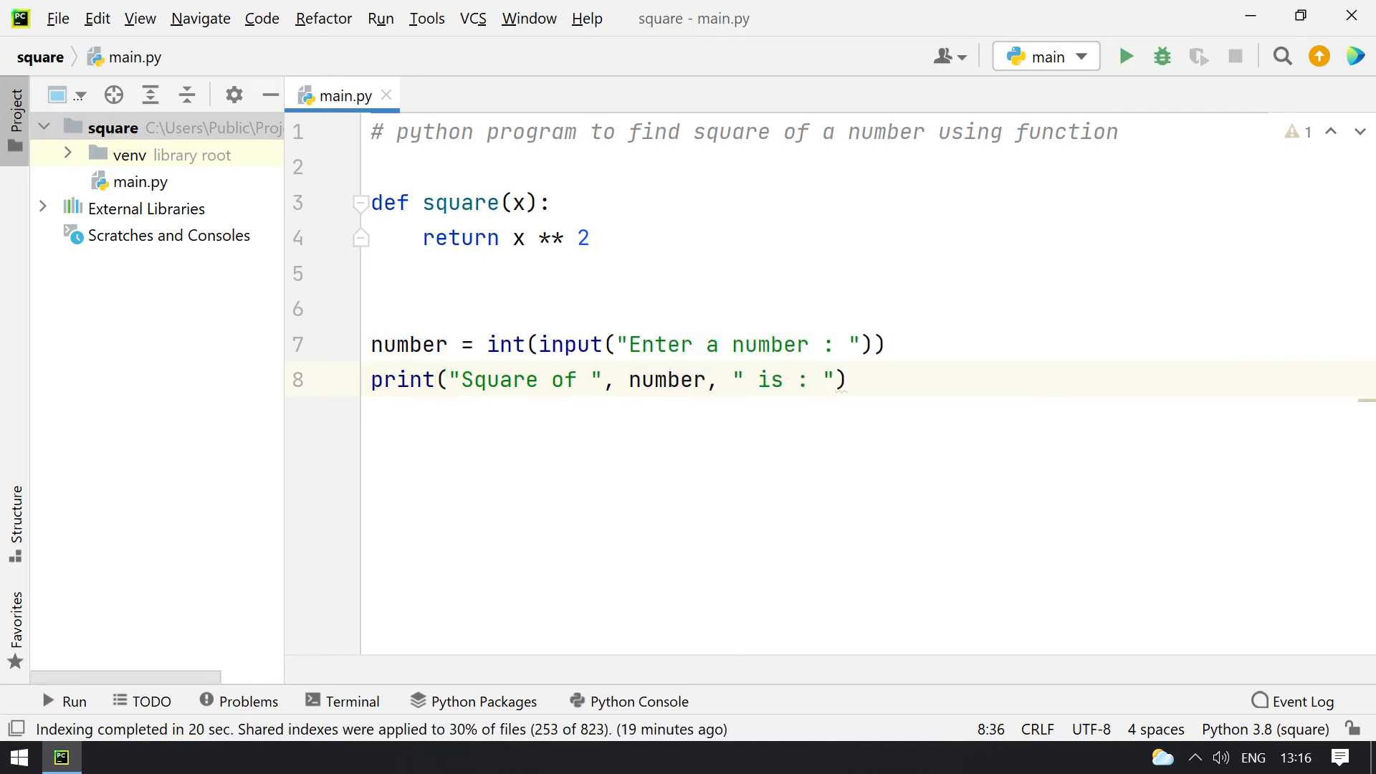
{"action": "type", "text": "\","}
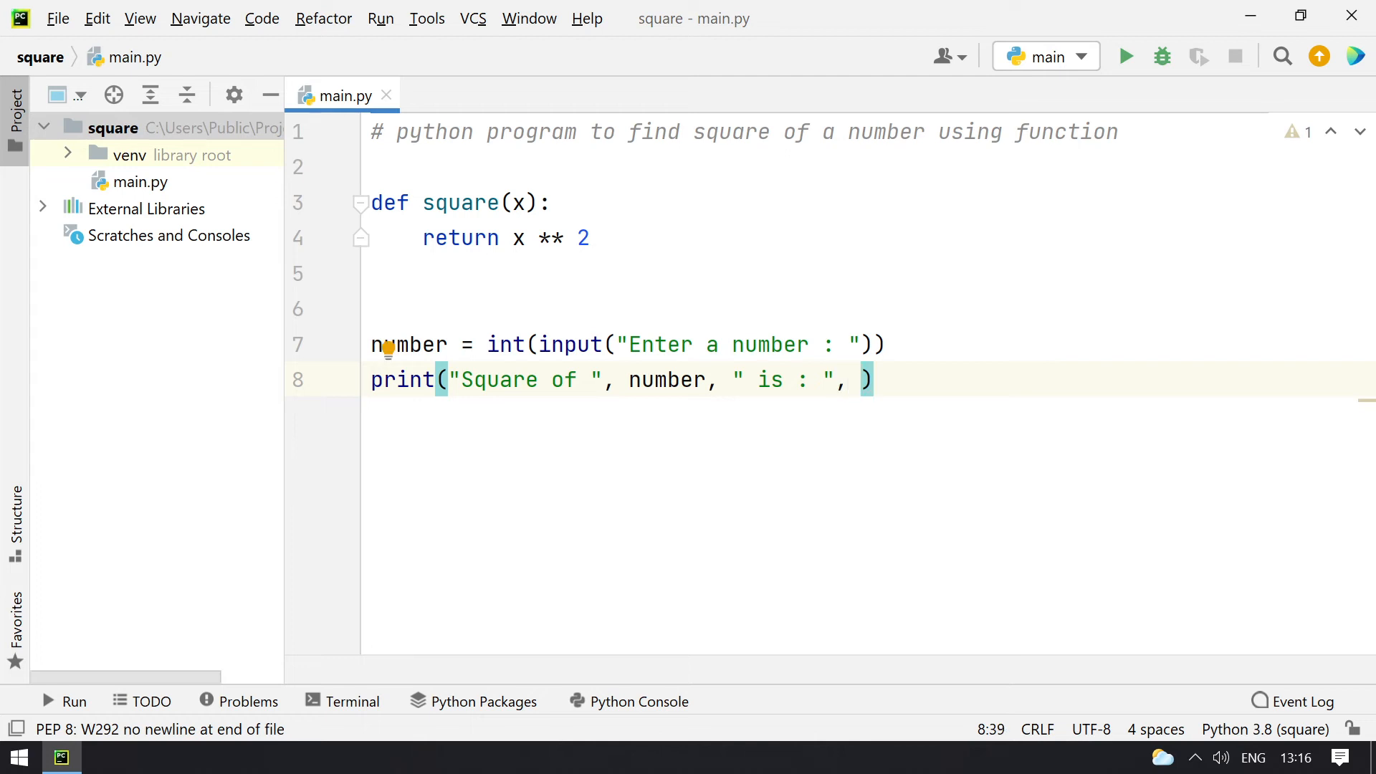
Finish the print with square(number) as its last argument.
{"action": "double_click", "coordinate": [460, 202]}
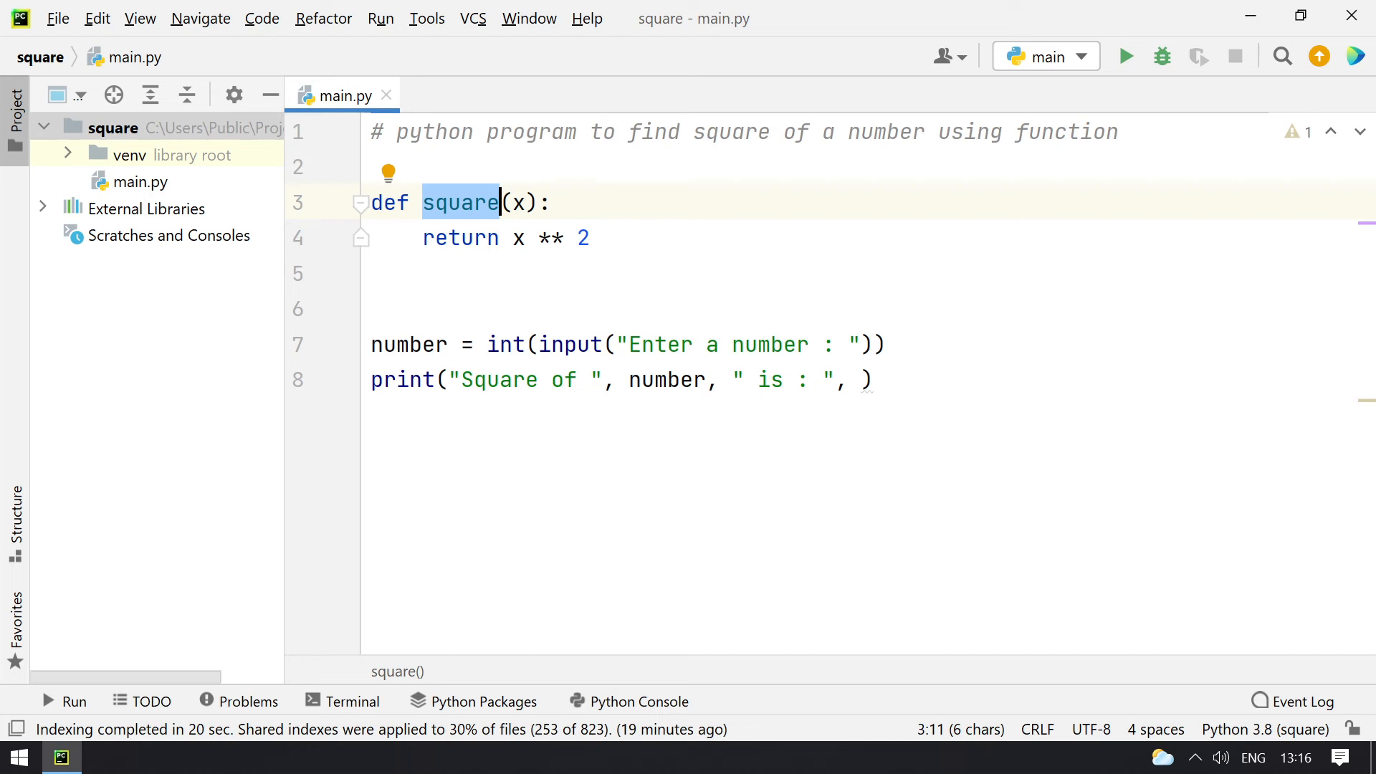
{"action": "type", "text": "square("}
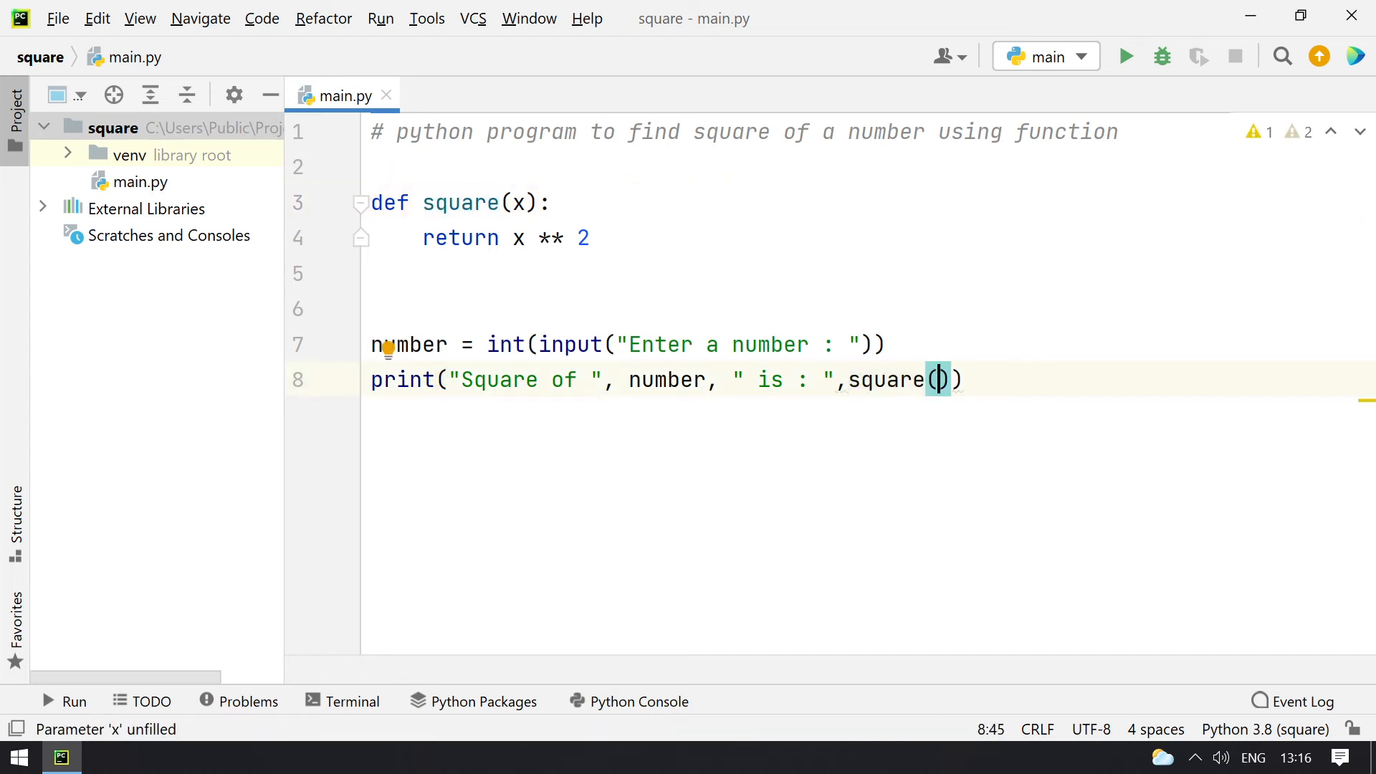
{"action": "type", "text": "number"}
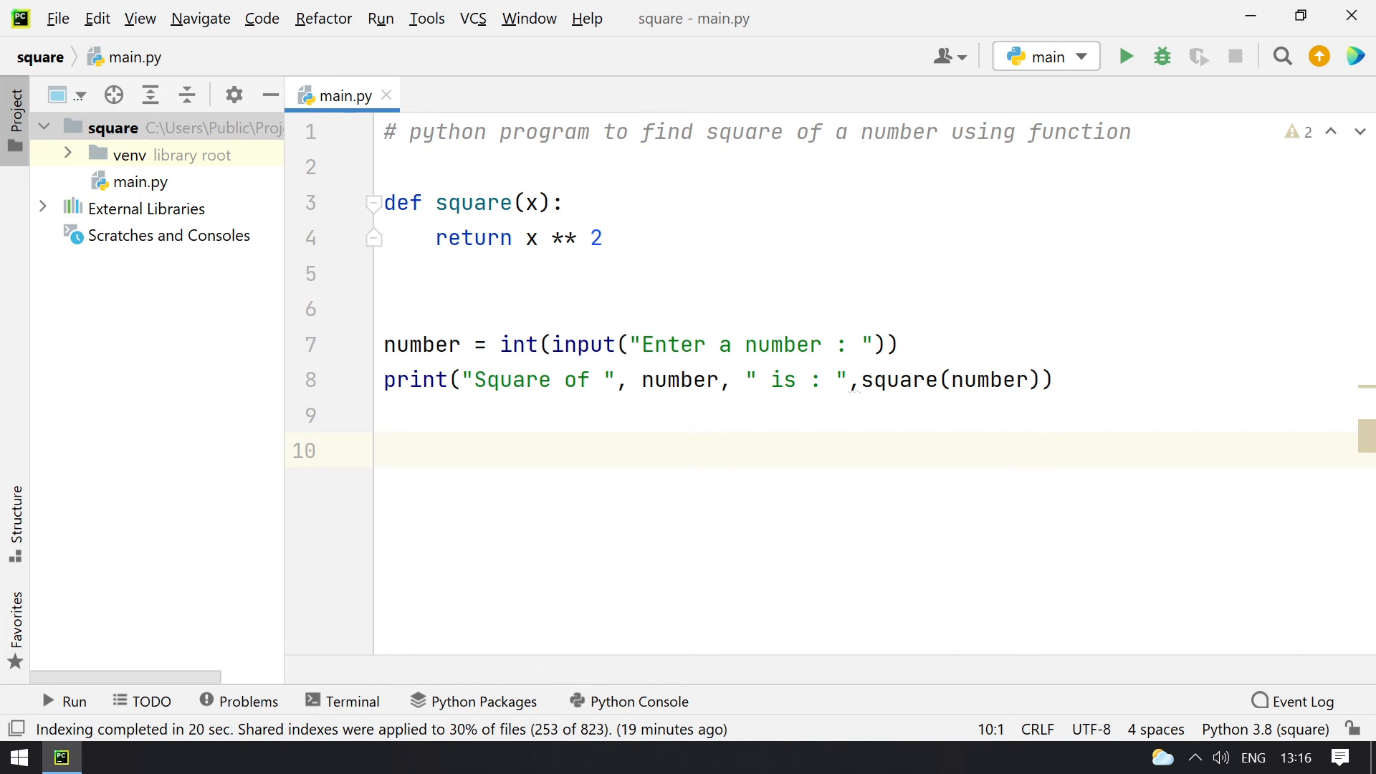
{"action": "mouse_move", "coordinate": [1183, 12]}
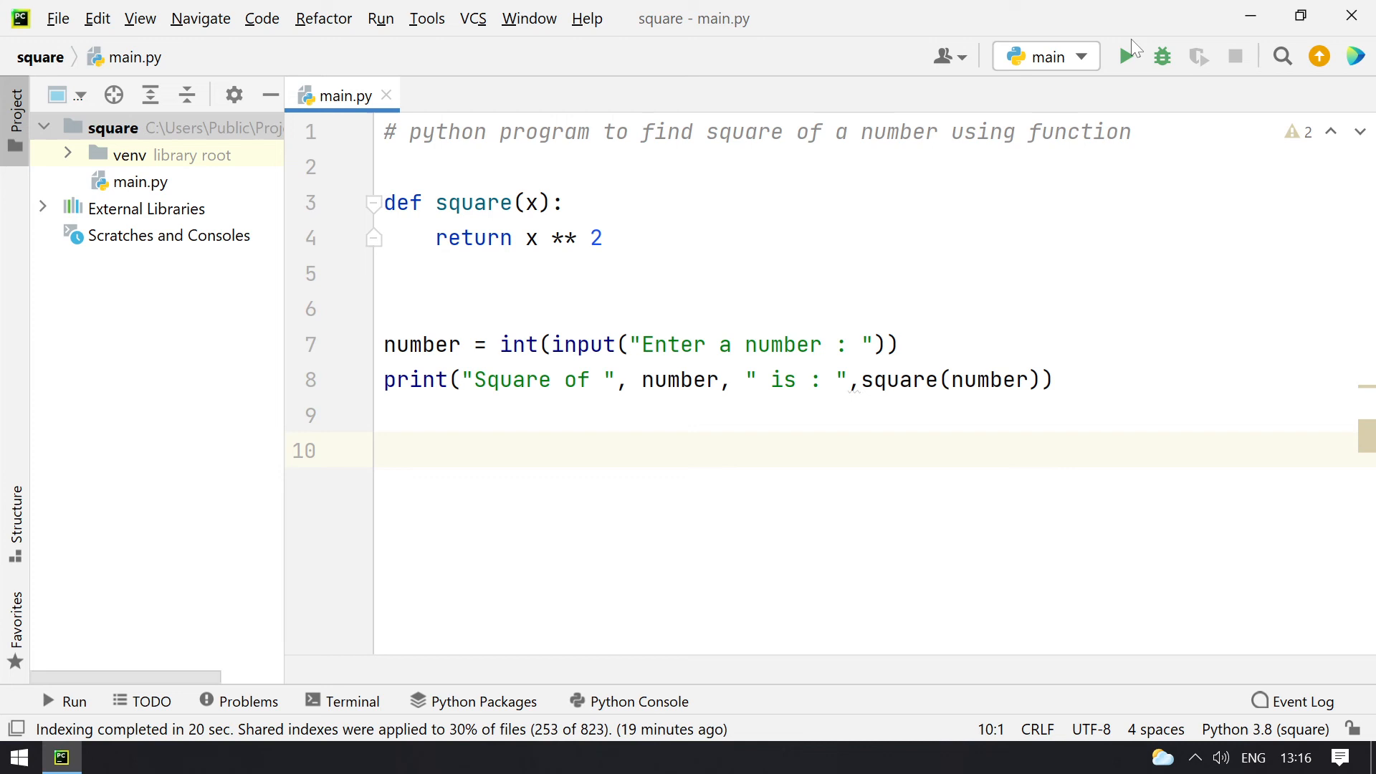
{"action": "left_click", "coordinate": [1131, 56]}
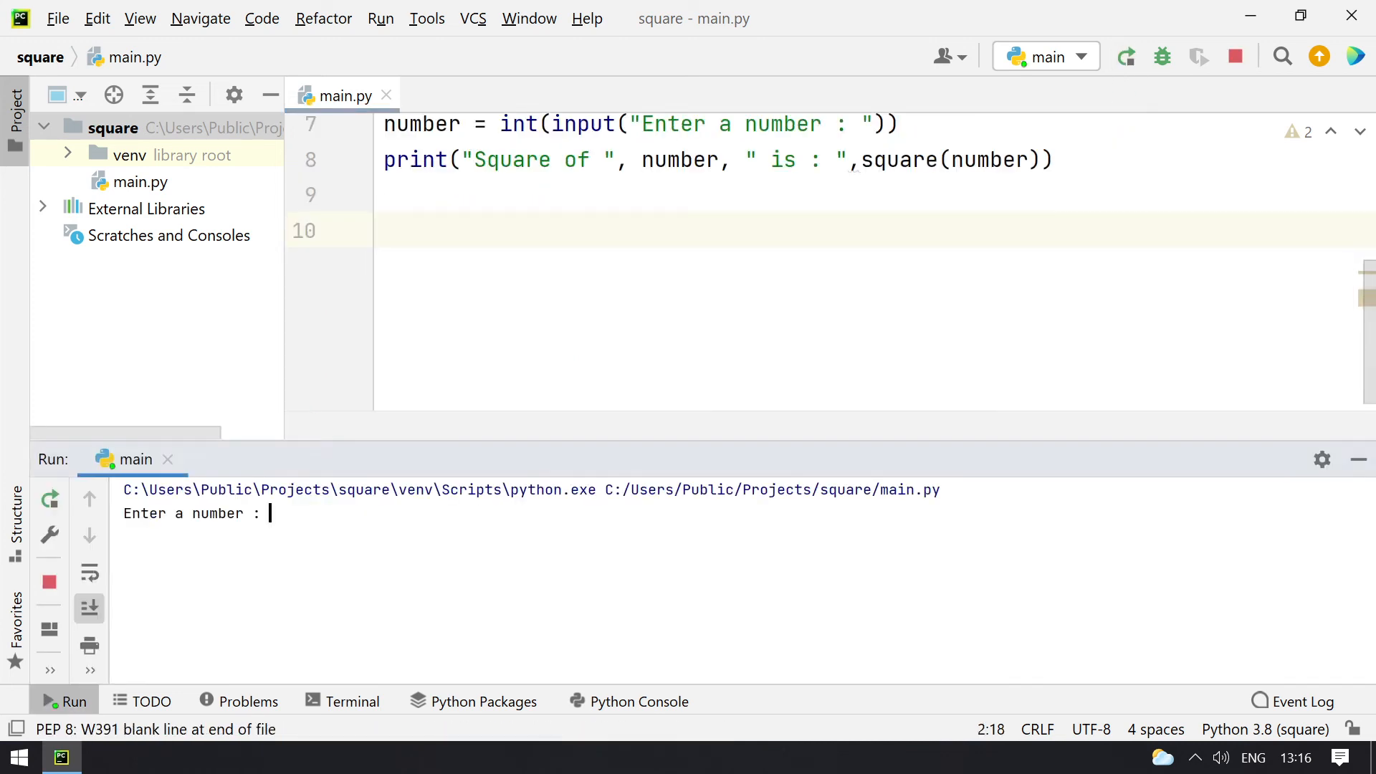
{"action": "type", "text": "5"}
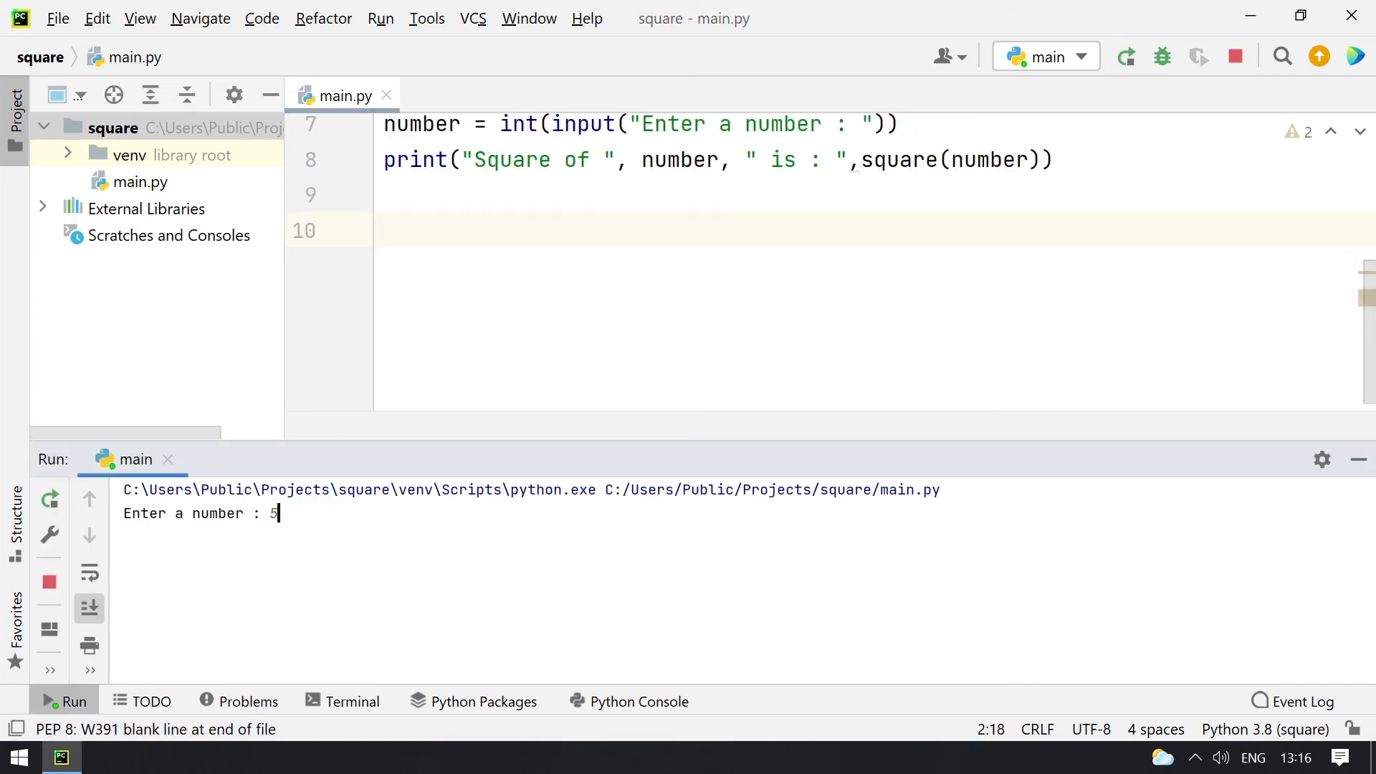
{"action": "key", "text": "enter"}
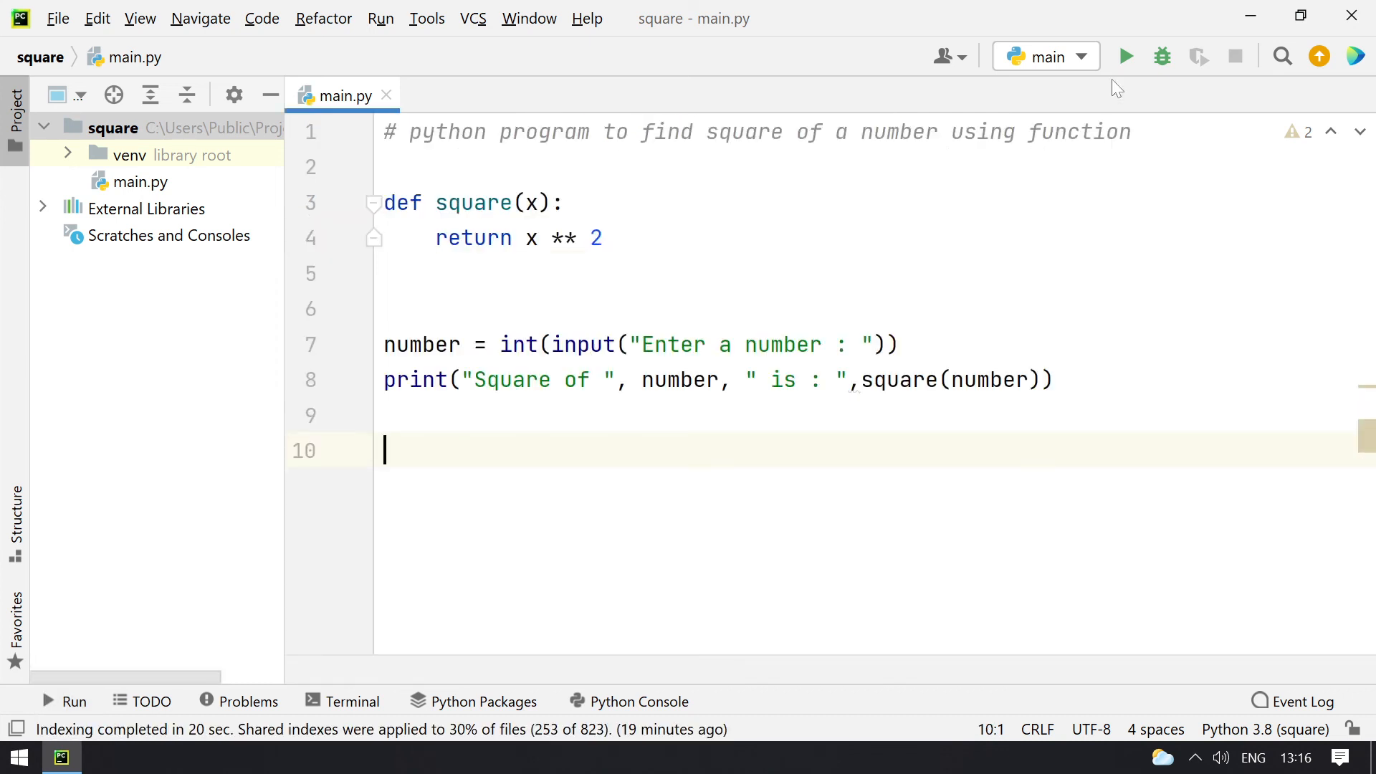
{"action": "left_click", "coordinate": [1127, 56]}
{"action": "type", "text": "999"}
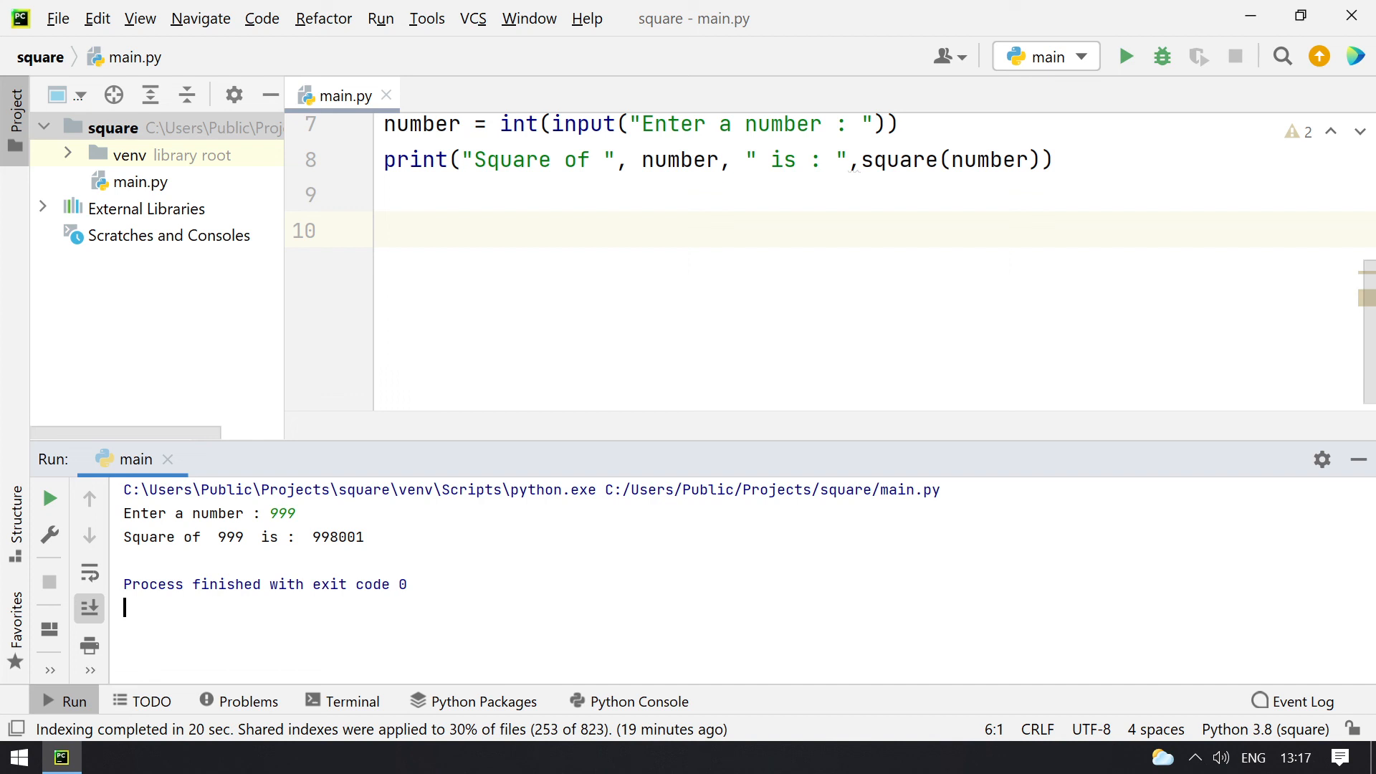
Hide the run output and delete the trailing blank line so the file ends at line 9.
{"action": "double_click", "coordinate": [336, 536]}
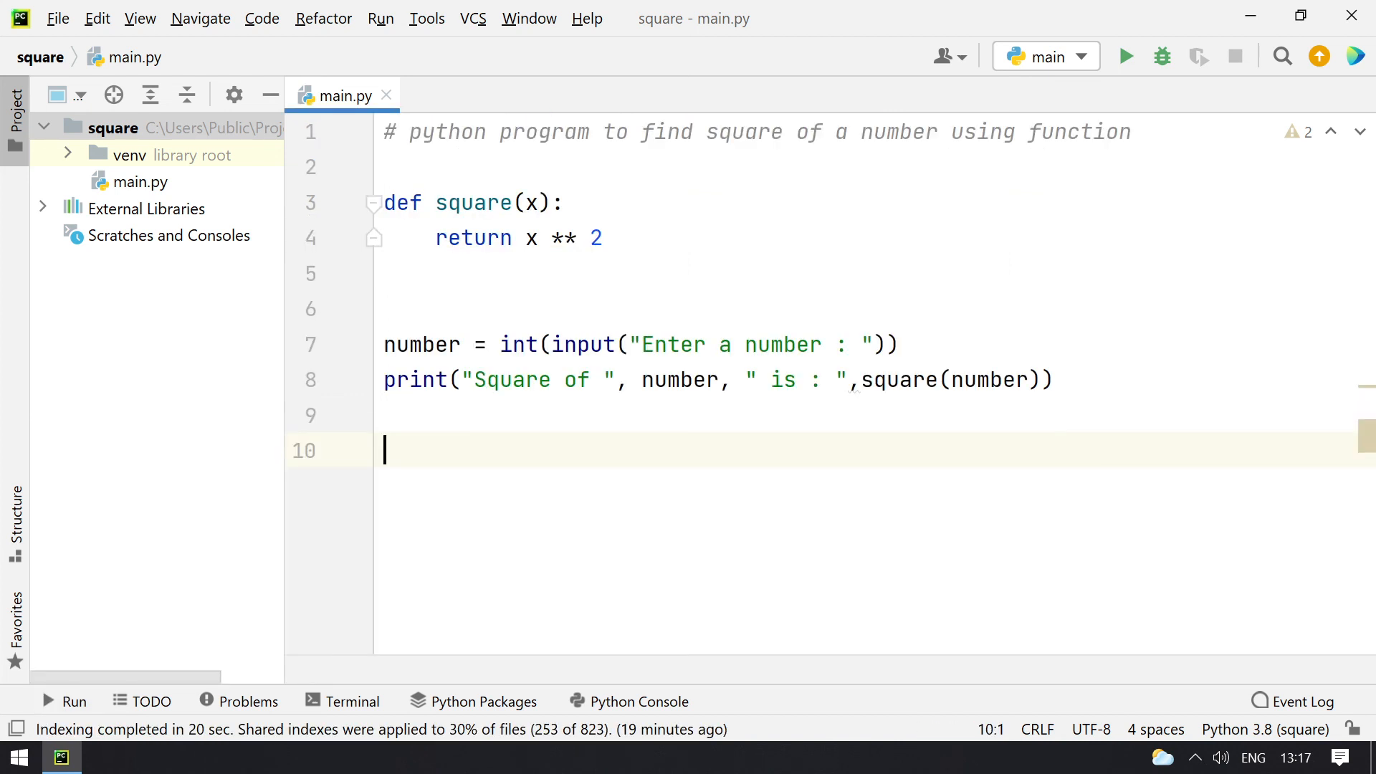
{"action": "key", "text": "backspace"}
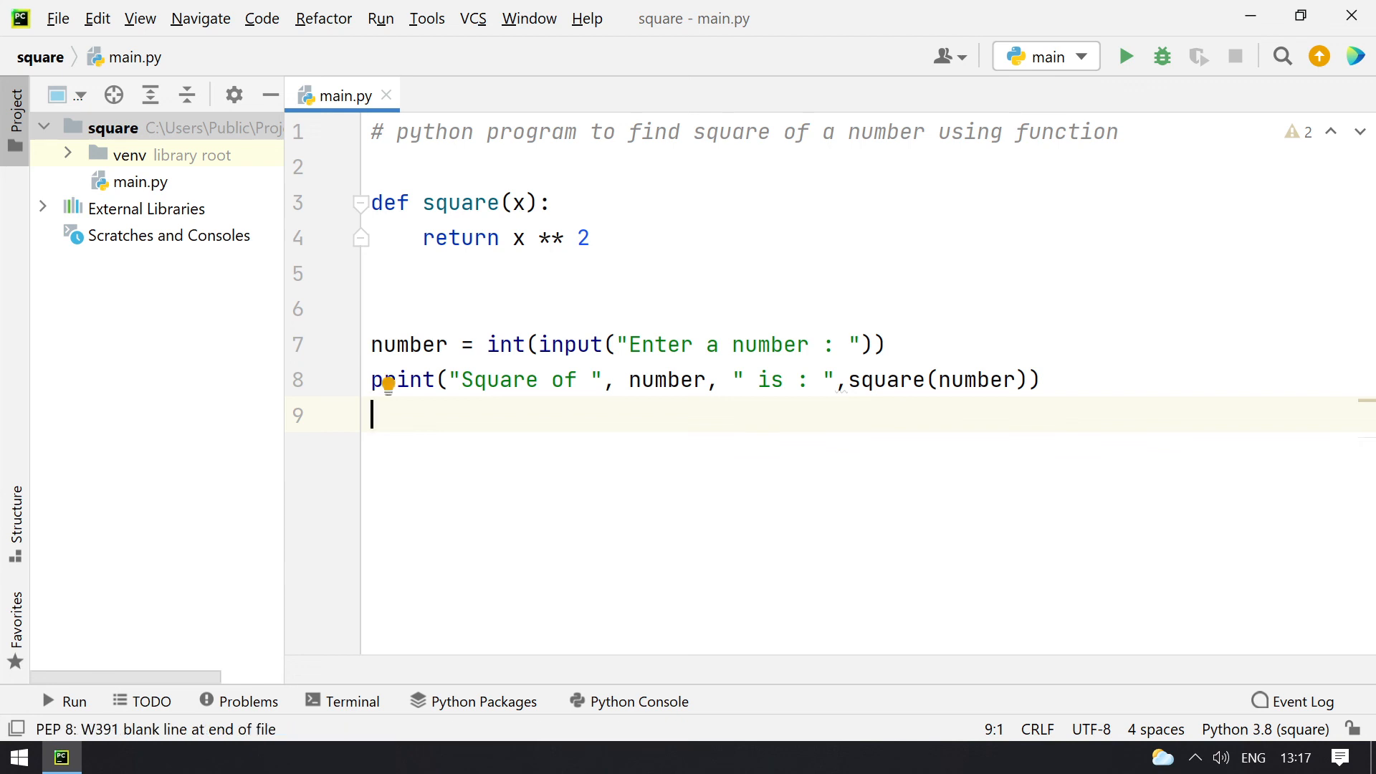